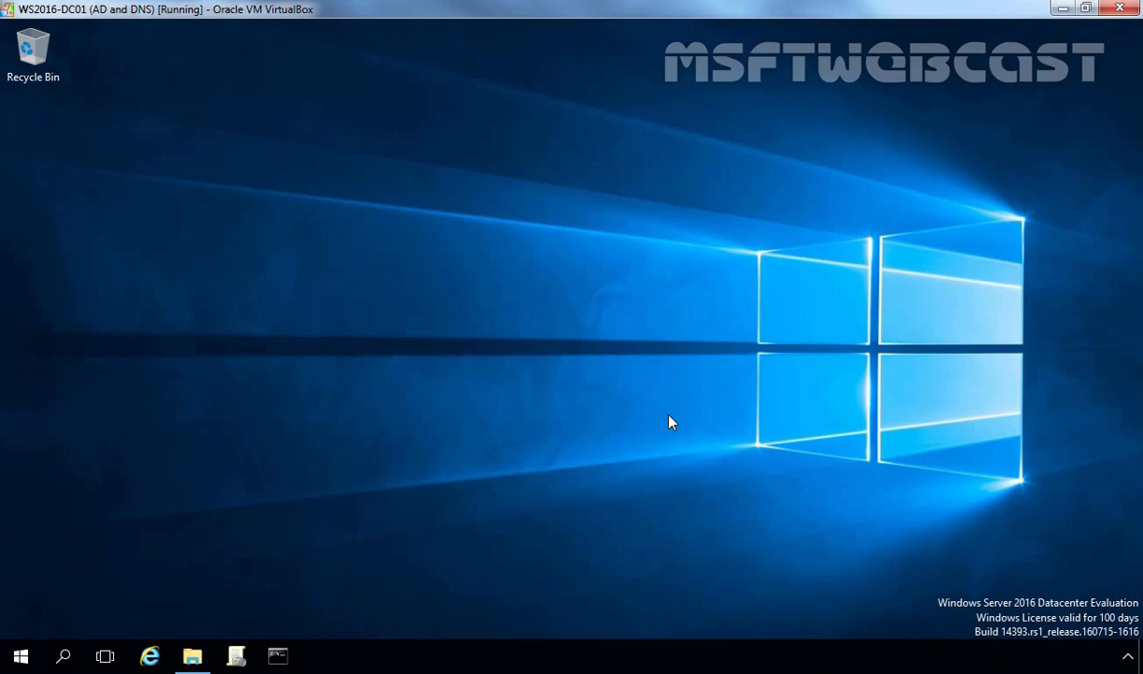
Browse to This PC > Pictures where the MSFTWEBCAST image is stored
{"action": "left_click", "coordinate": [191, 655]}
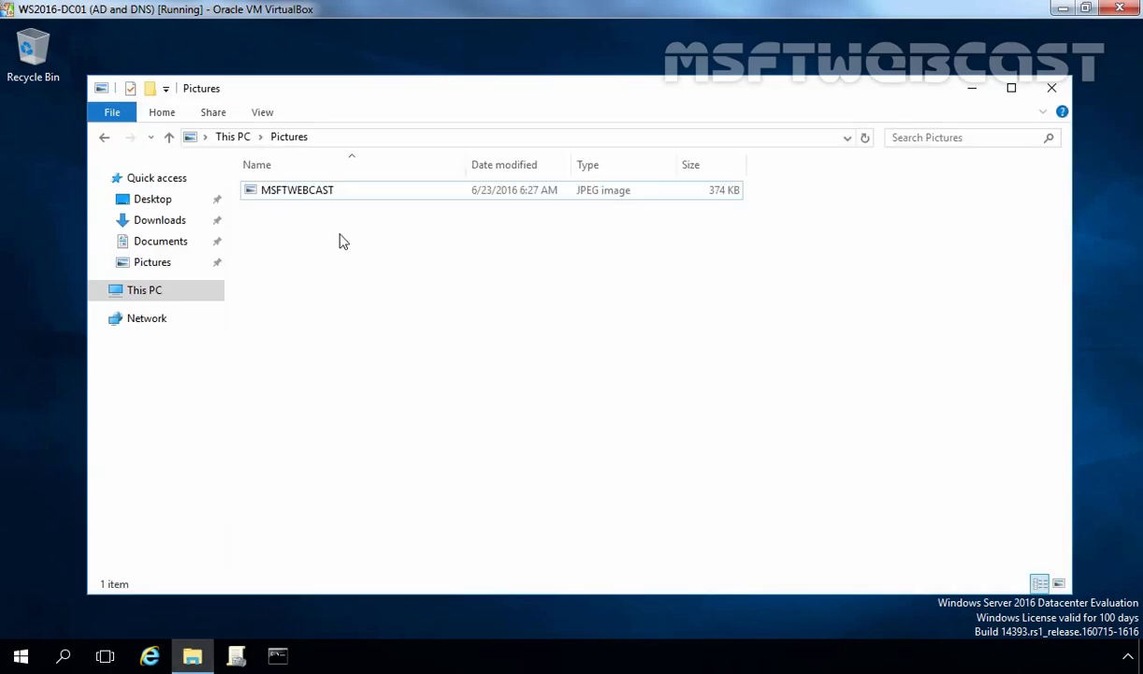
Copy the MSFTWEBCAST image and create a CommonWallpaper folder on drive D
{"action": "right_click", "coordinate": [298, 189]}
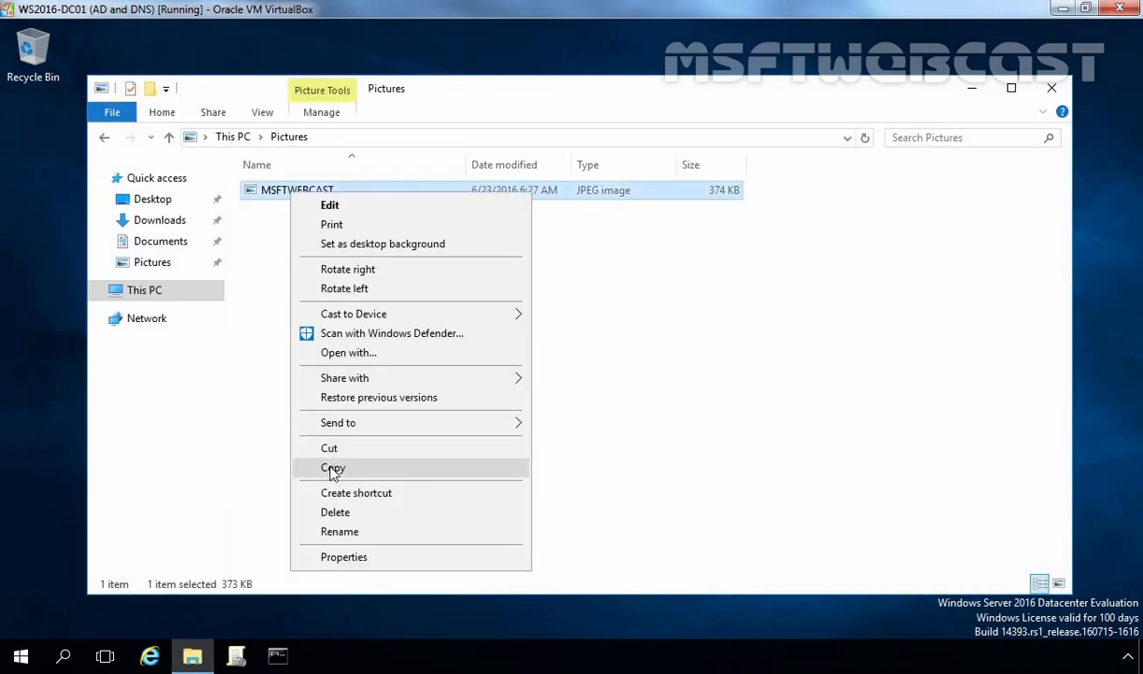
{"action": "left_click", "coordinate": [144, 288]}
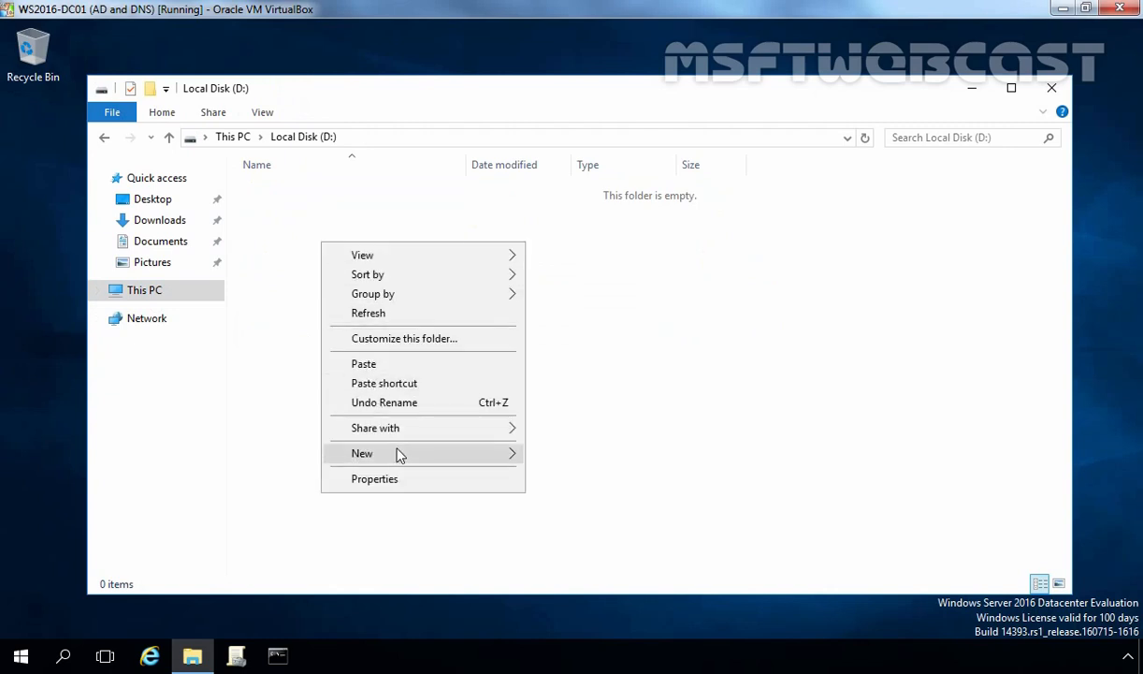
{"action": "left_click", "coordinate": [363, 453]}
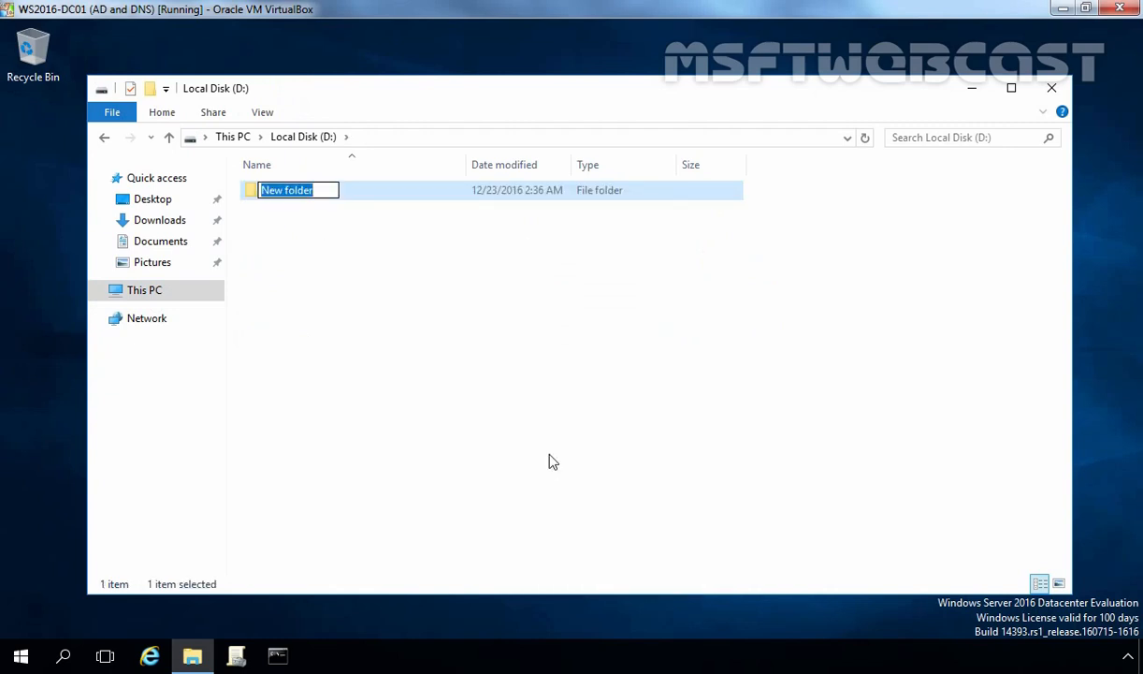
{"action": "type", "text": "CommonWal"}
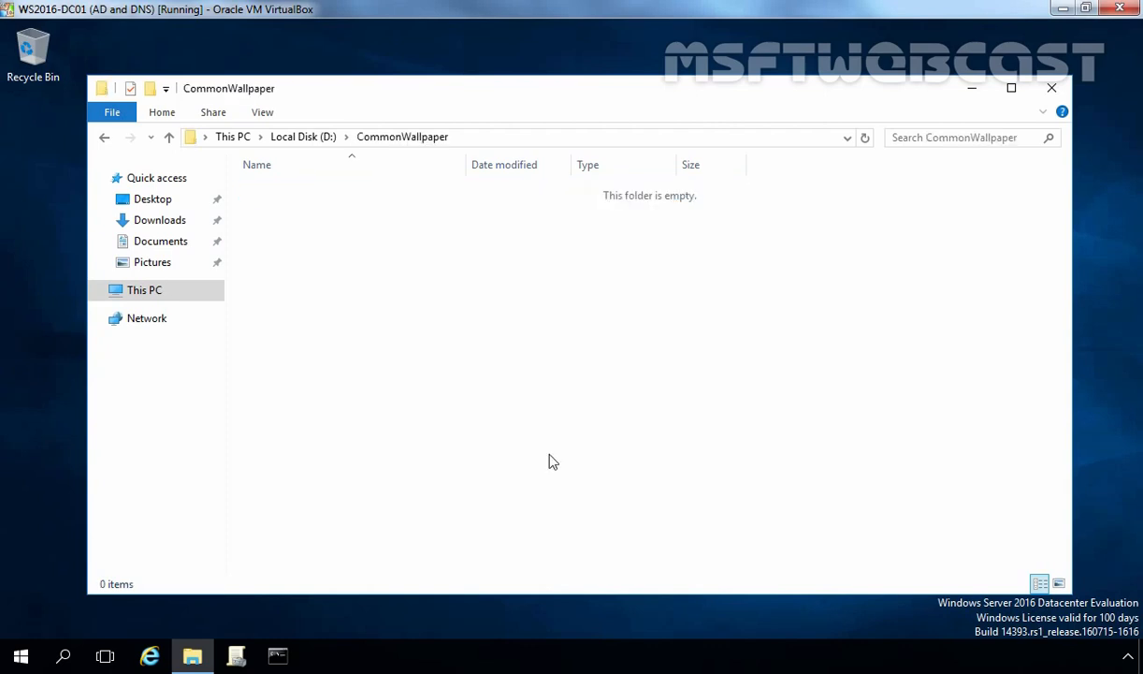
Paste the image into CommonWallpaper and preview it in Paint
{"action": "right_click", "coordinate": [438, 355]}
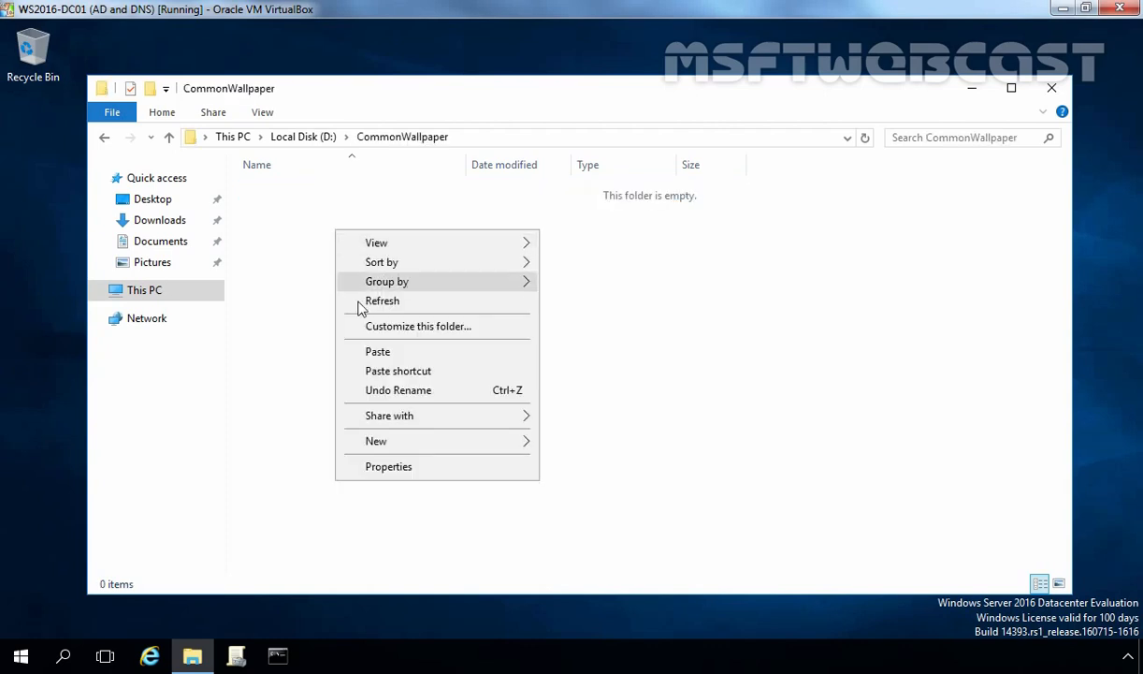
{"action": "left_click", "coordinate": [378, 352]}
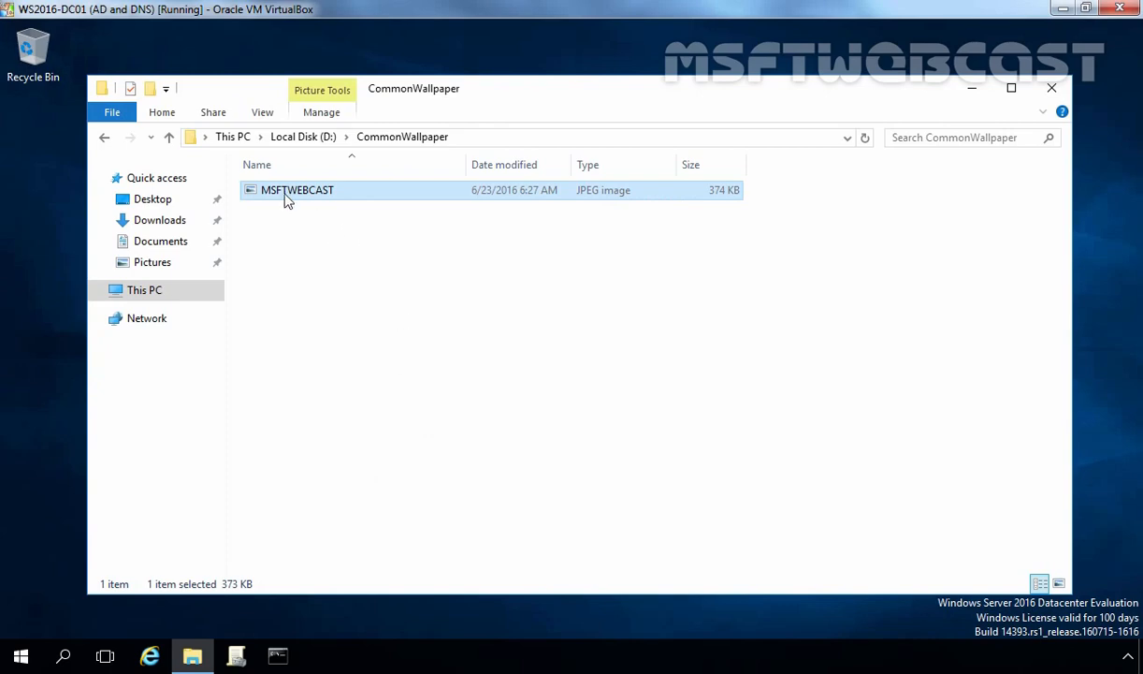
{"action": "double_click", "coordinate": [296, 191]}
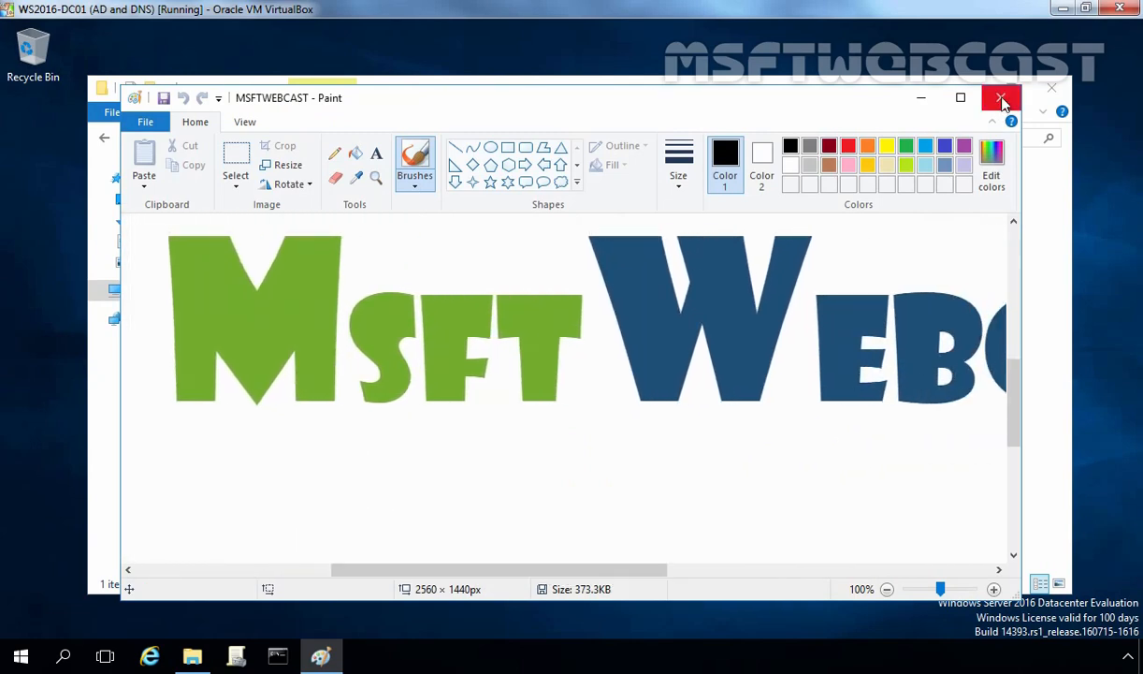
Close the preview and reach Advanced Sharing for the CommonWallpaper folder
{"action": "left_click", "coordinate": [1001, 98]}
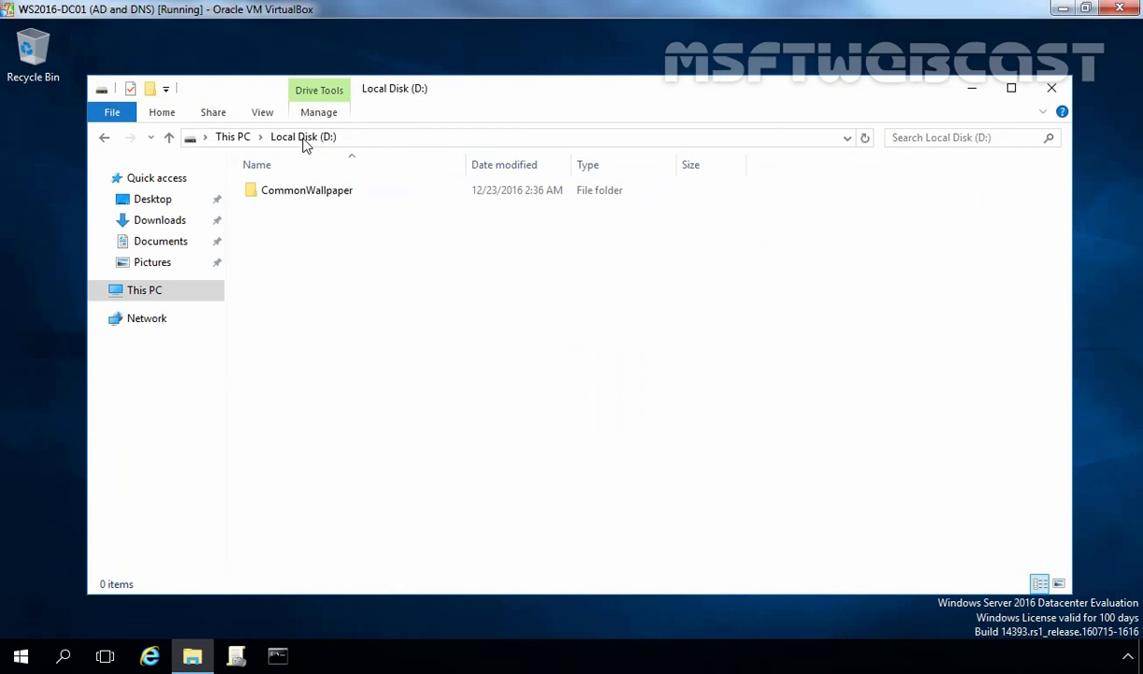
{"action": "left_click", "coordinate": [307, 191]}
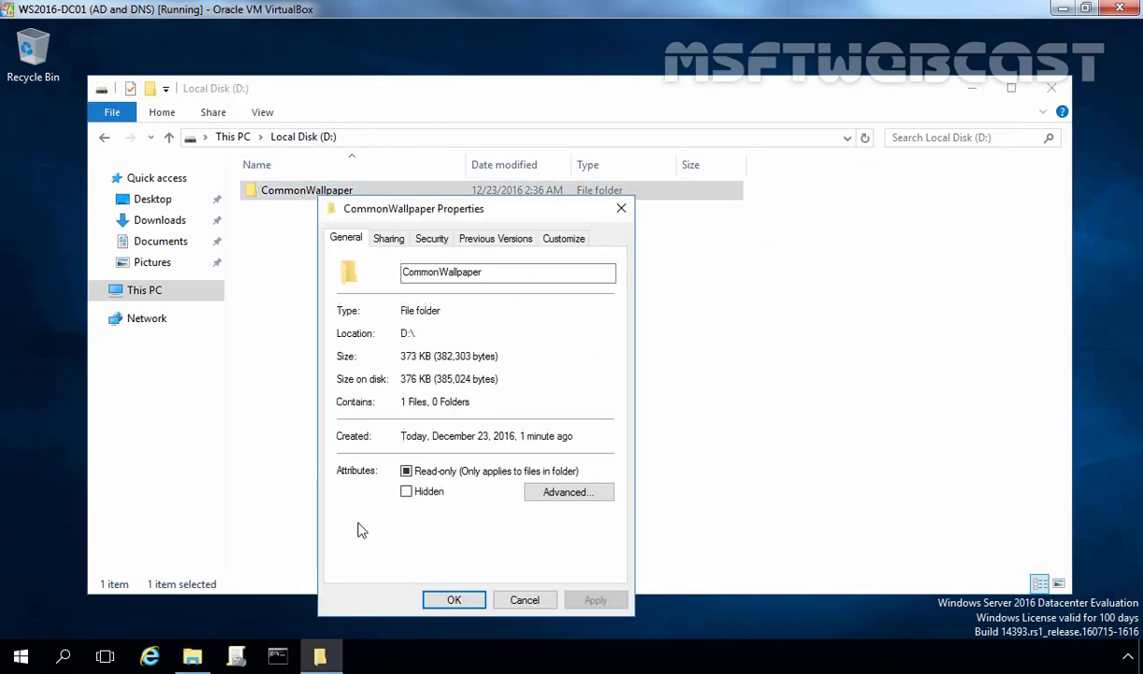
{"action": "left_click", "coordinate": [389, 238]}
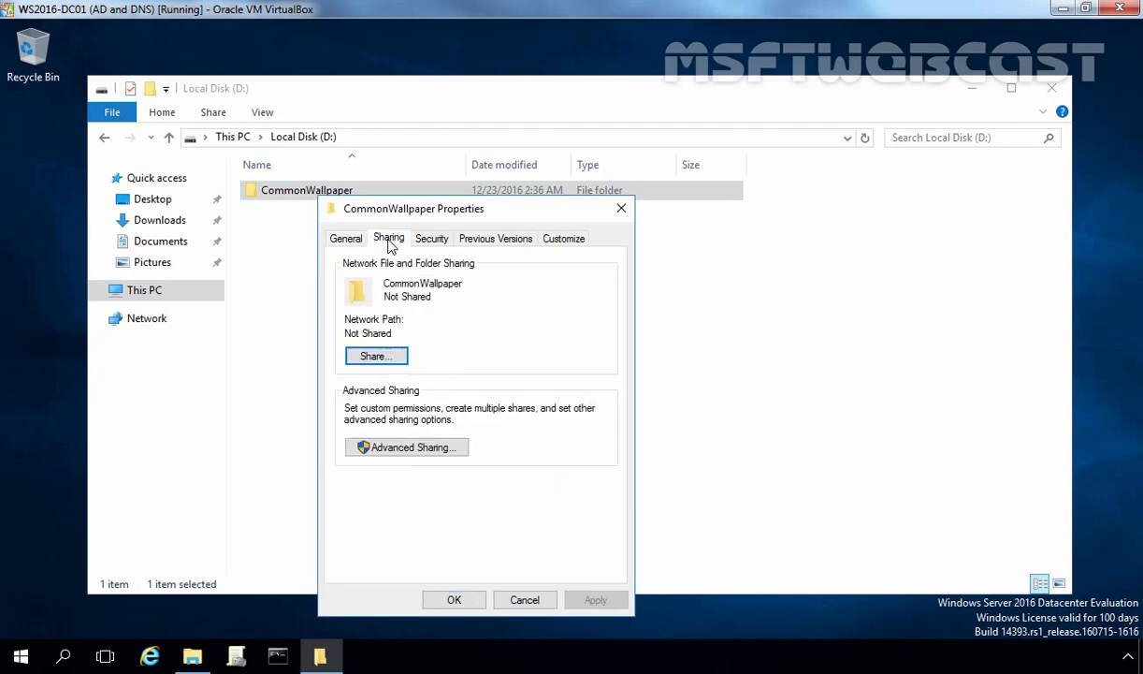
{"action": "left_click", "coordinate": [406, 445]}
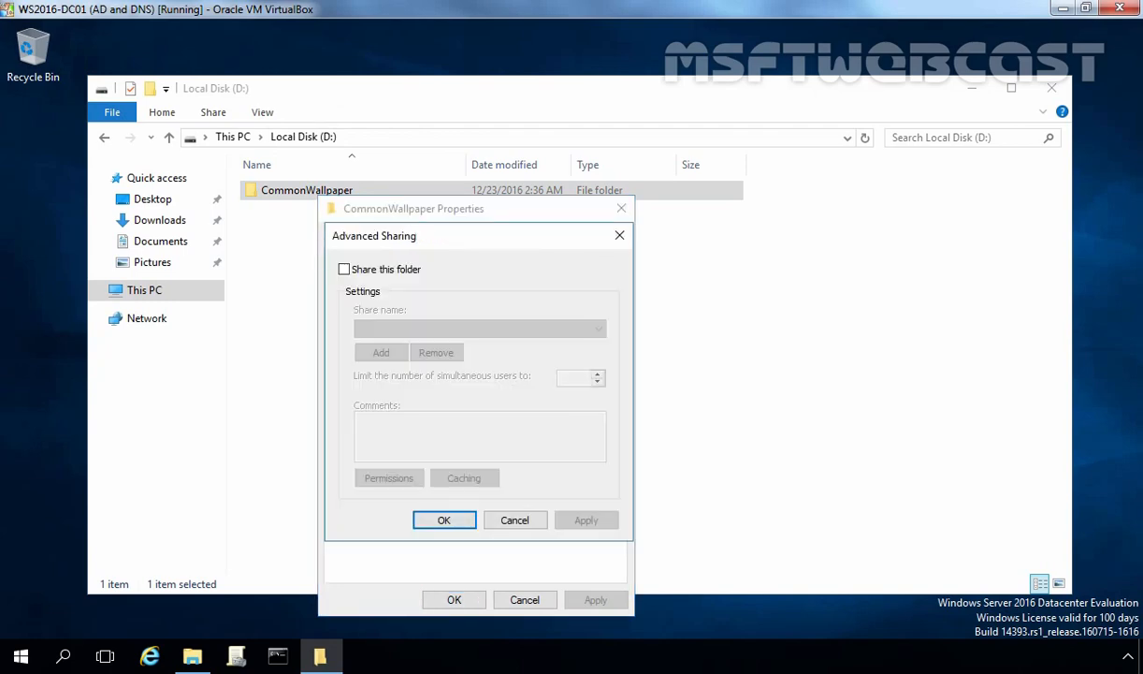
Share the folder as hidden share CommonWallpaper$ with Everyone granted Read
{"action": "left_click", "coordinate": [345, 269]}
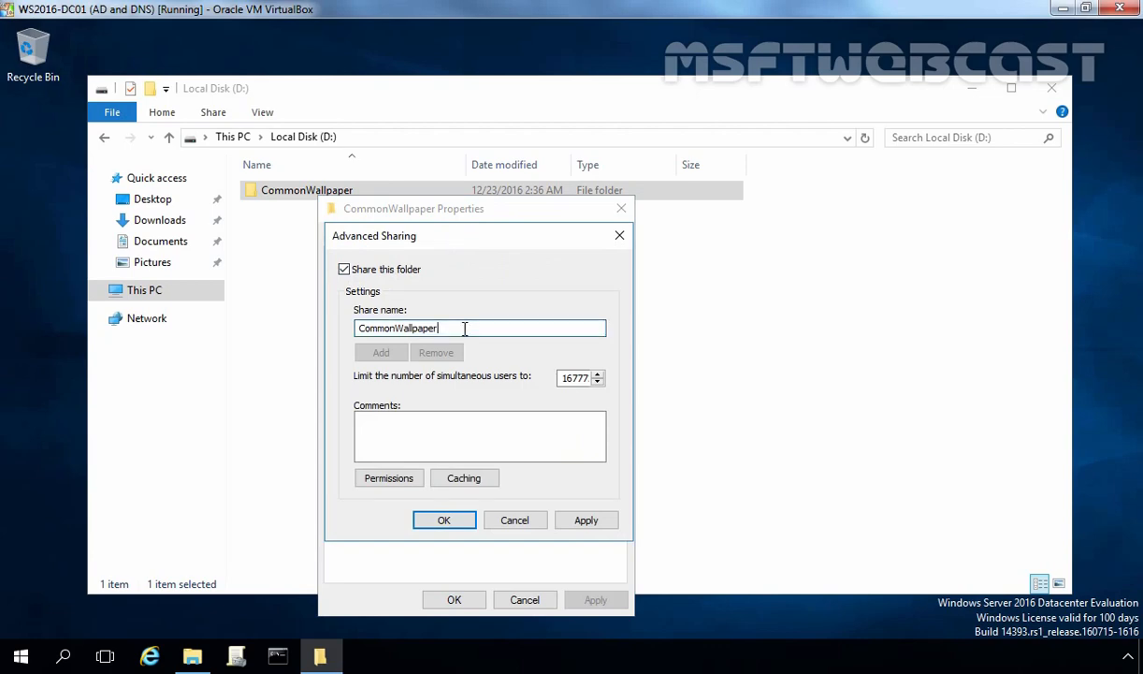
{"action": "type", "text": "s"}
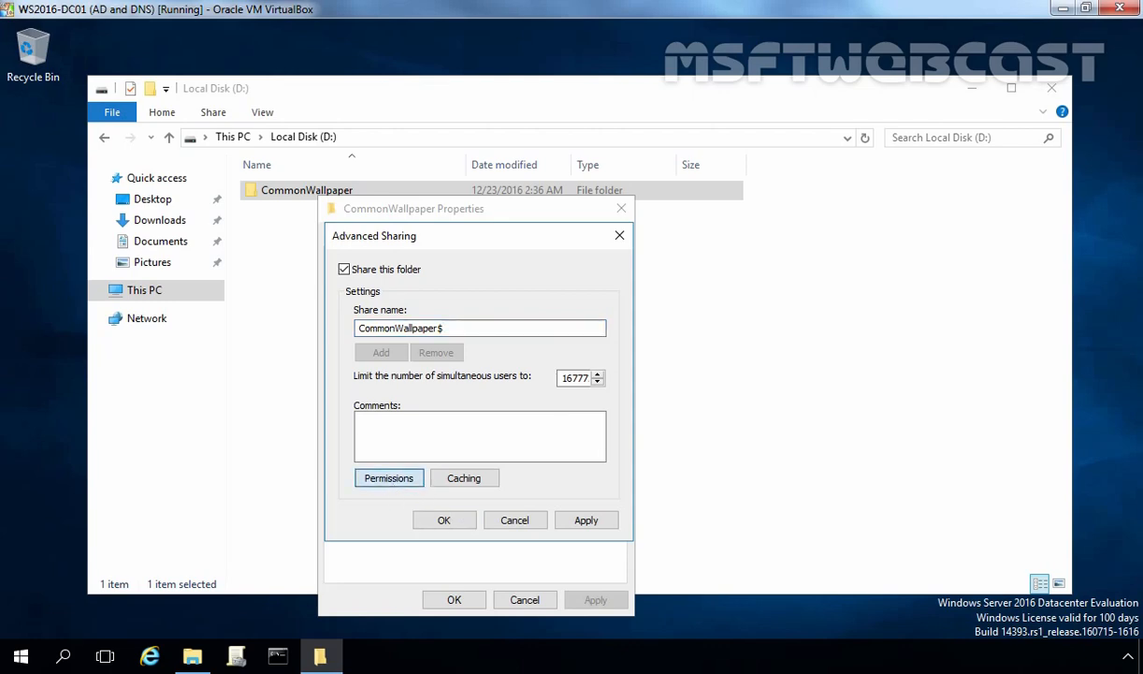
{"action": "left_click", "coordinate": [390, 477]}
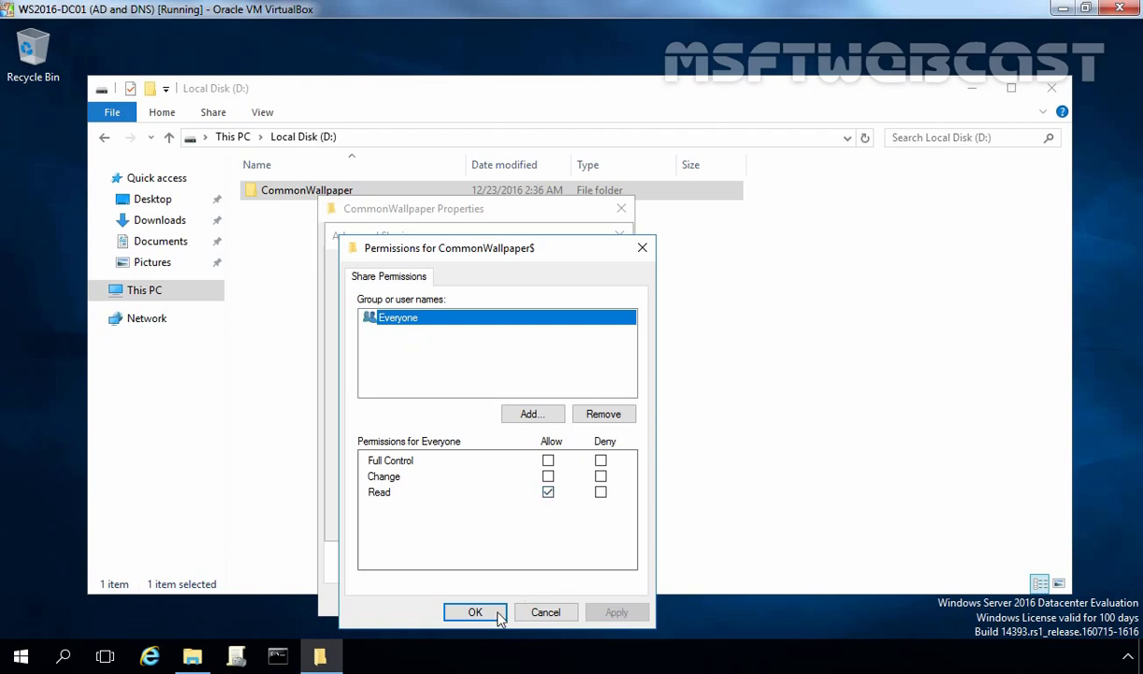
{"action": "left_click", "coordinate": [475, 612]}
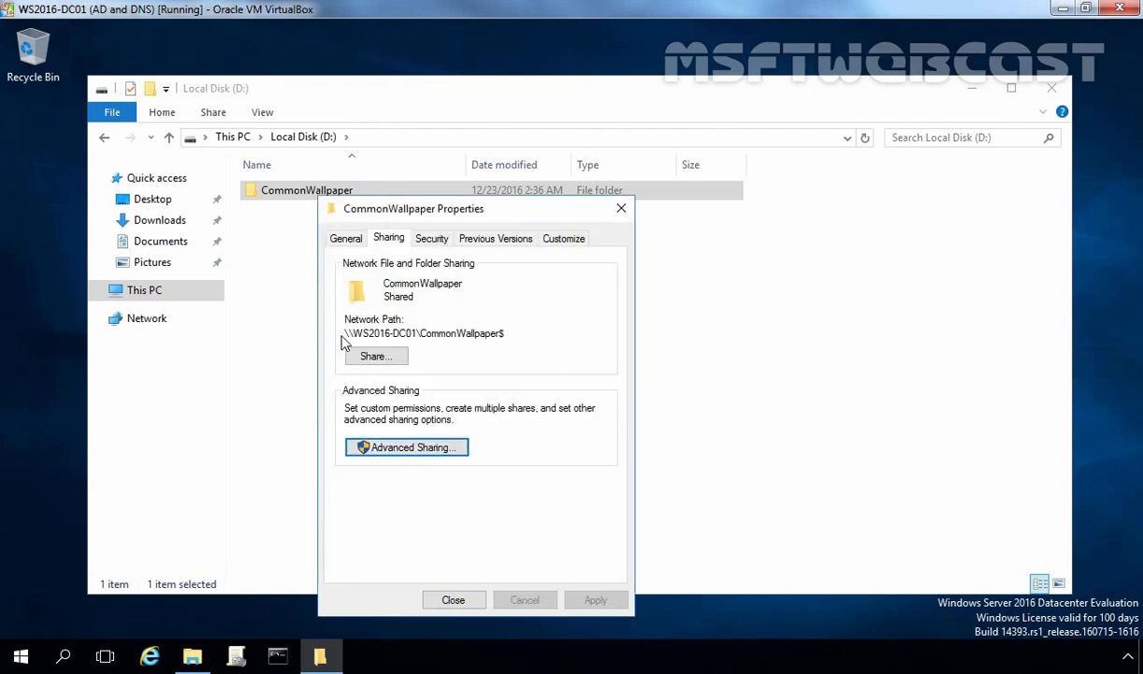
{"action": "mouse_move", "coordinate": [374, 333]}
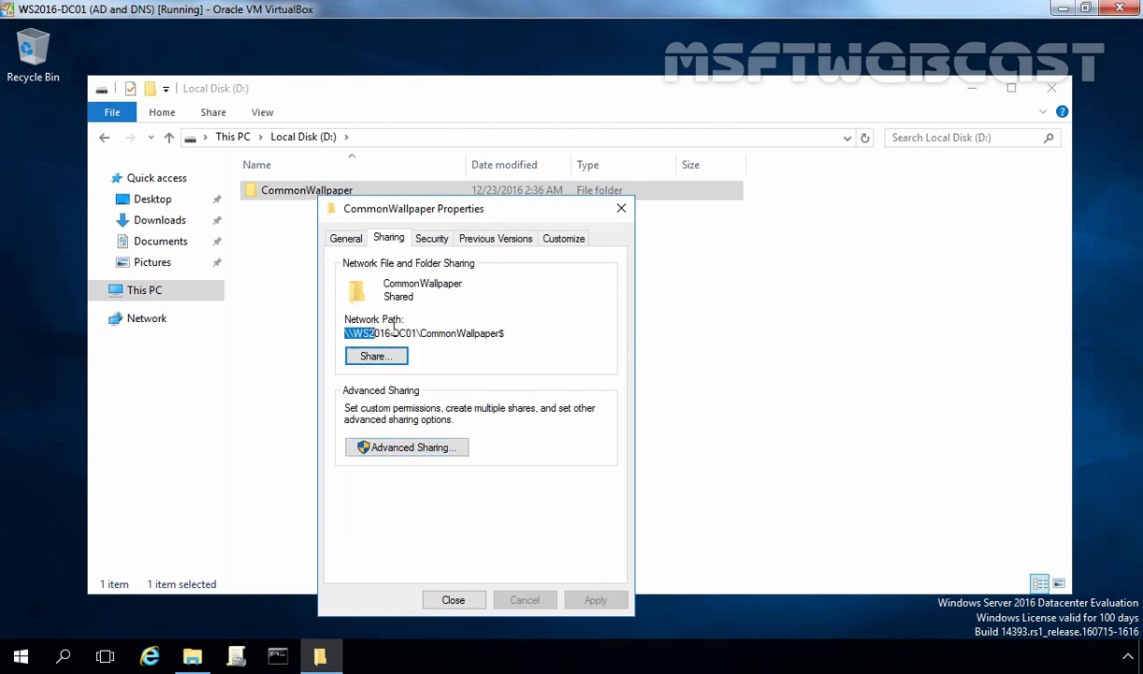
Copy the \\WS2016-DC01\CommonWallpaper$ path, verify the folder's image, and close File Explorer
{"action": "right_click", "coordinate": [423, 333]}
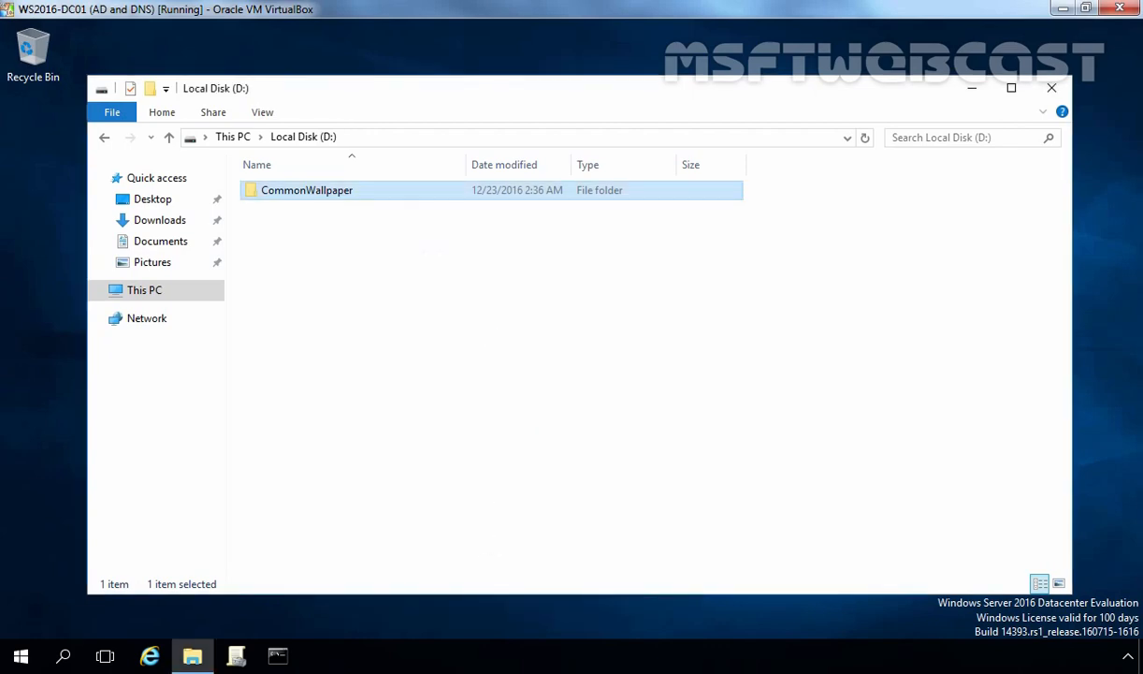
{"action": "double_click", "coordinate": [307, 191]}
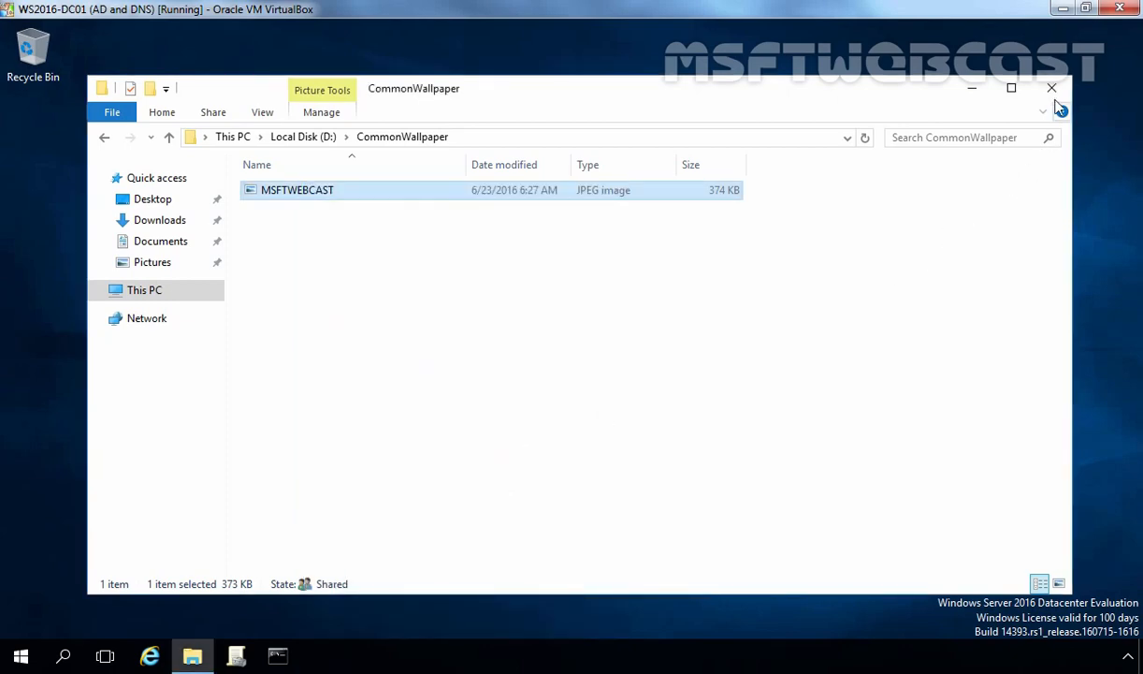
{"action": "left_click", "coordinate": [1052, 88]}
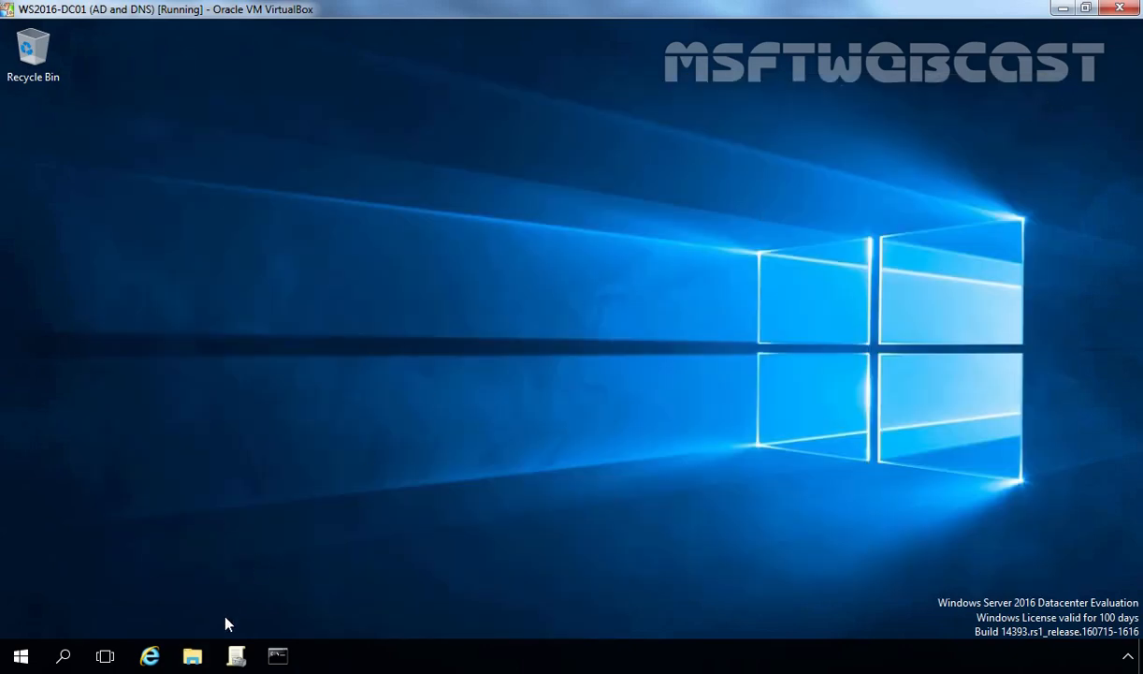
Create 'Deploy Common Desktop Background GPO' linked to mylab.local and view its details
{"action": "left_click", "coordinate": [236, 655]}
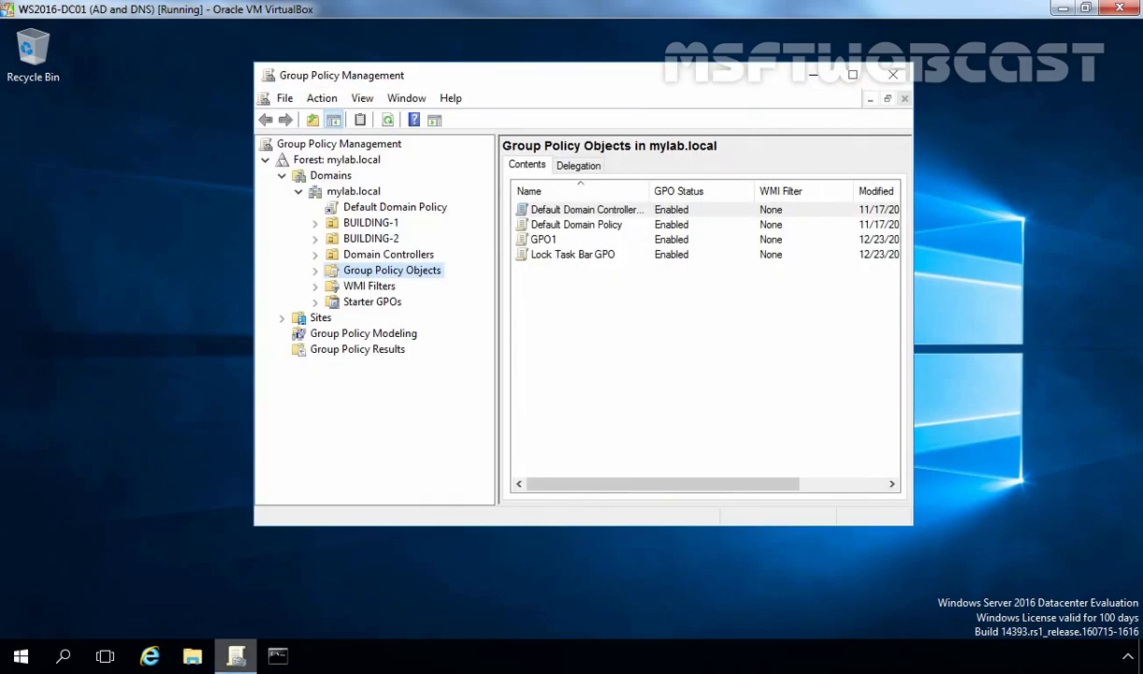
{"action": "mouse_move", "coordinate": [363, 220]}
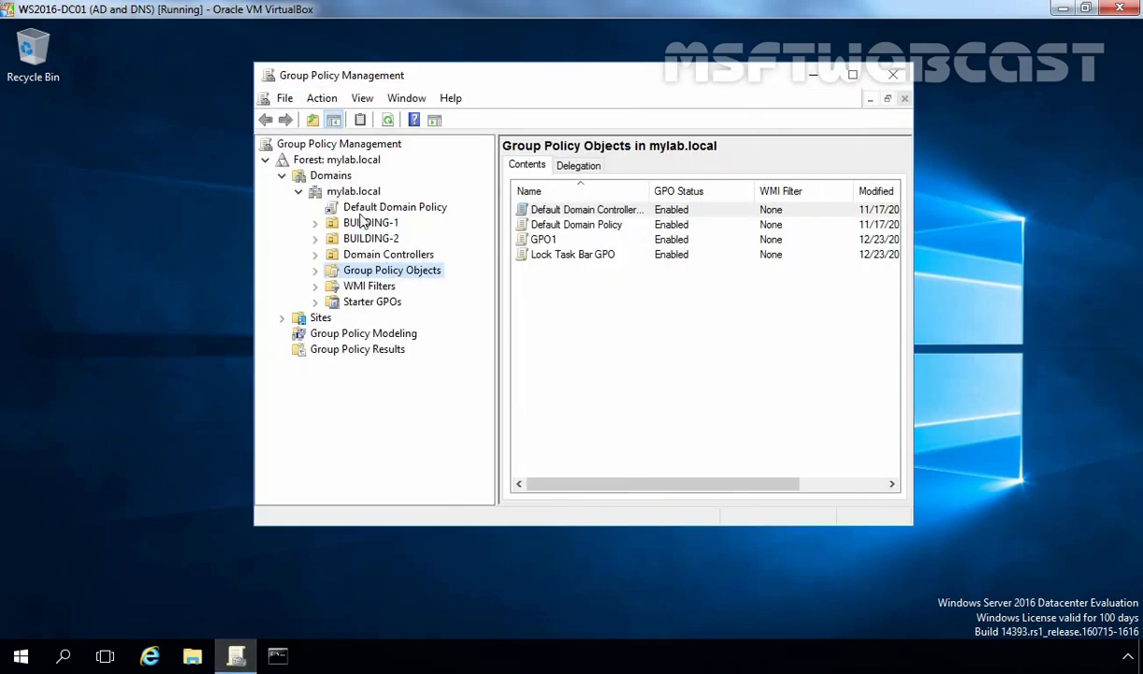
{"action": "left_click", "coordinate": [353, 191]}
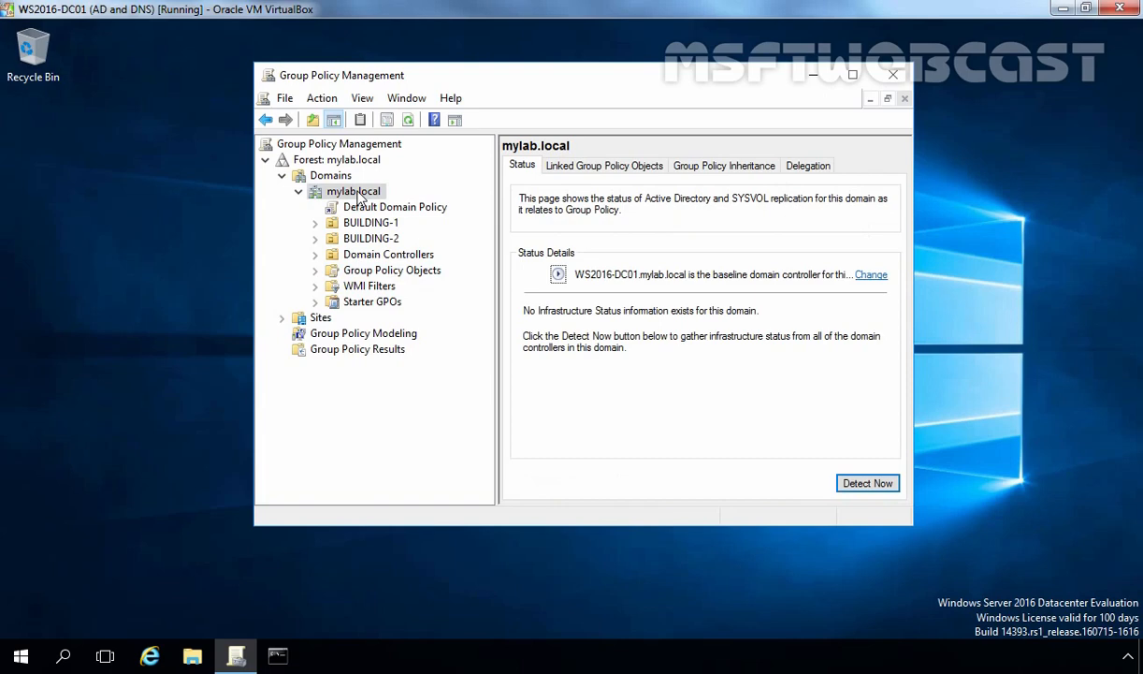
{"action": "right_click", "coordinate": [353, 191]}
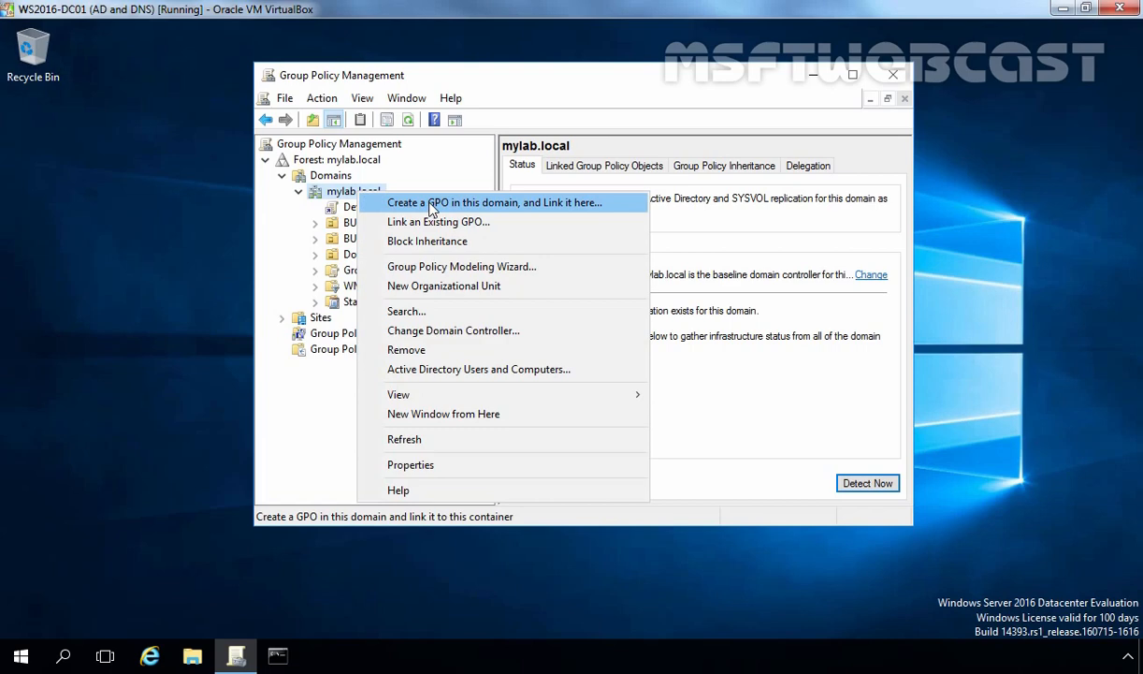
{"action": "left_click", "coordinate": [494, 202]}
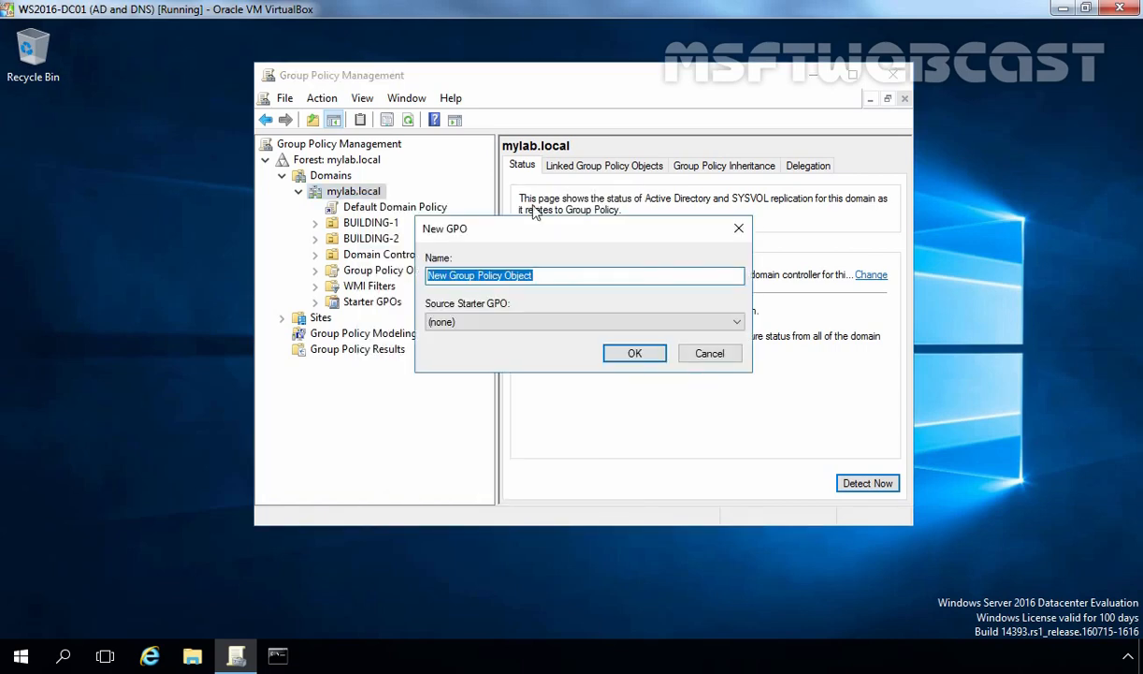
{"action": "type", "text": "Deploy Common Desktop Background GPO"}
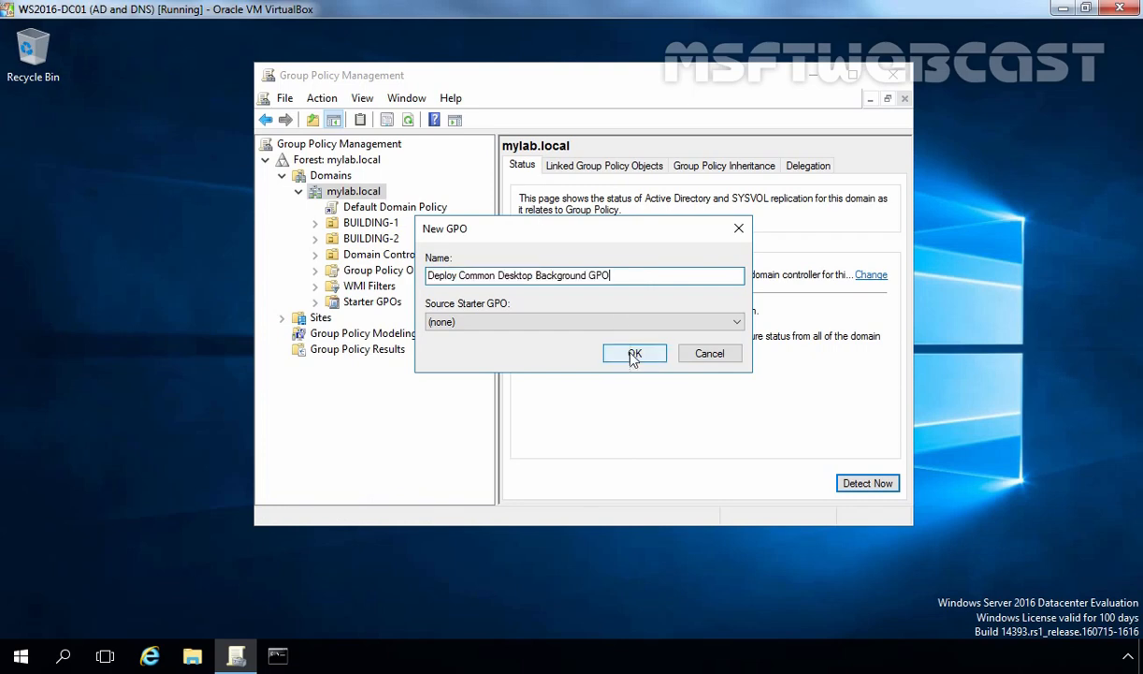
{"action": "left_click", "coordinate": [635, 352]}
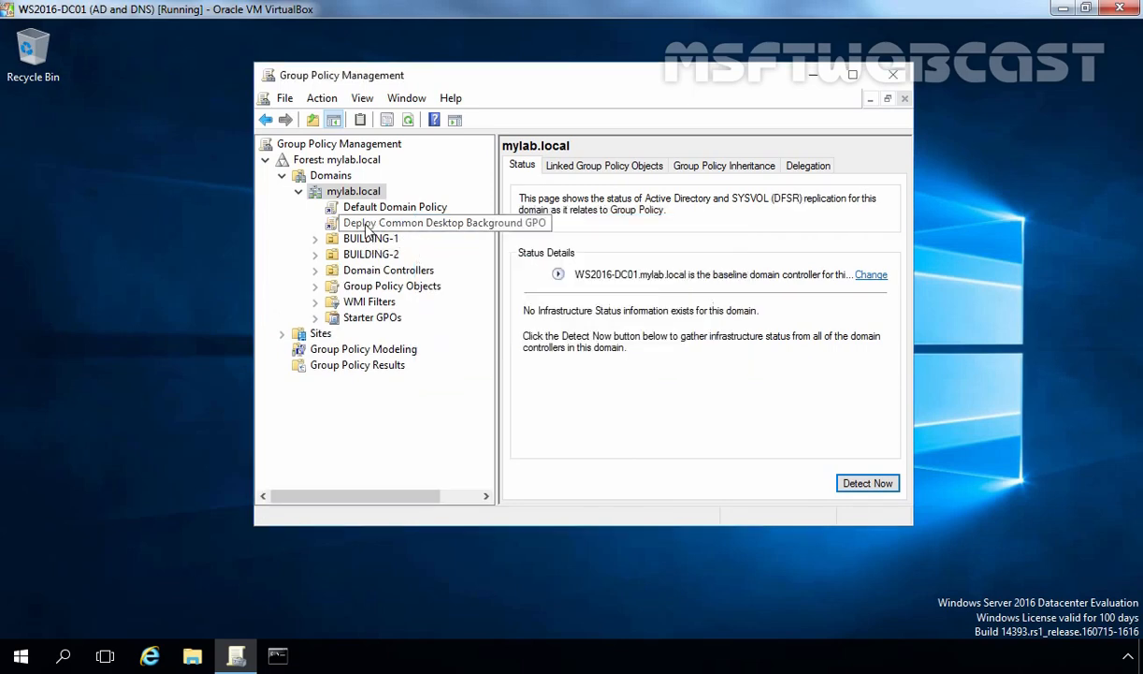
{"action": "mouse_move", "coordinate": [426, 229]}
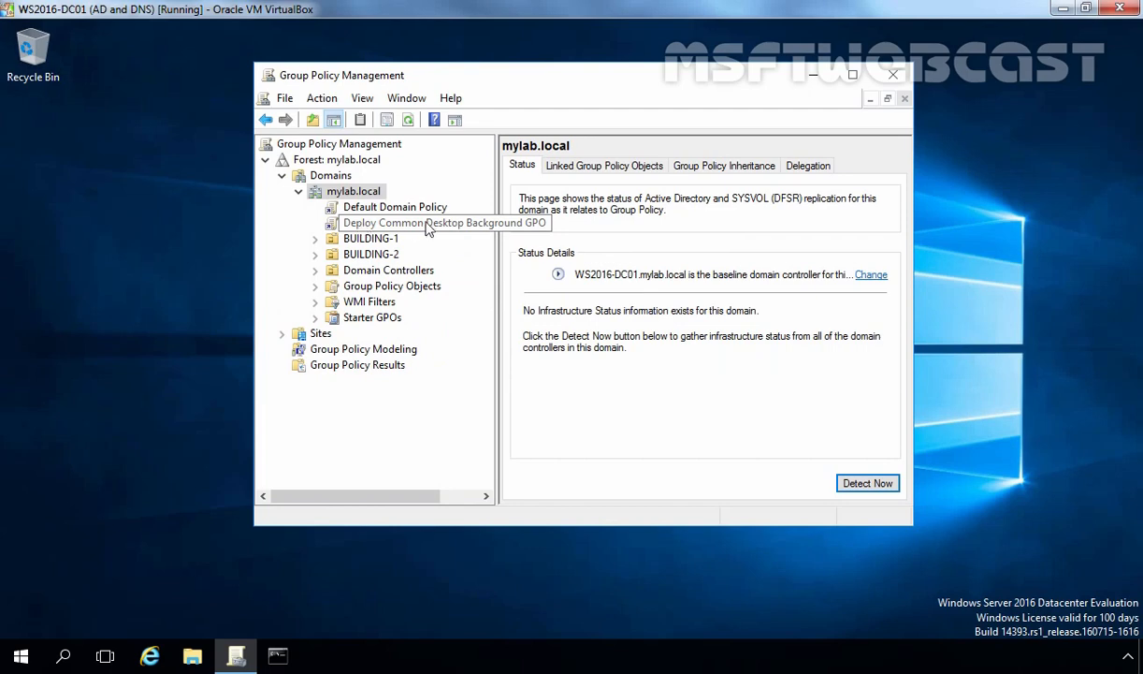
{"action": "left_click", "coordinate": [445, 222]}
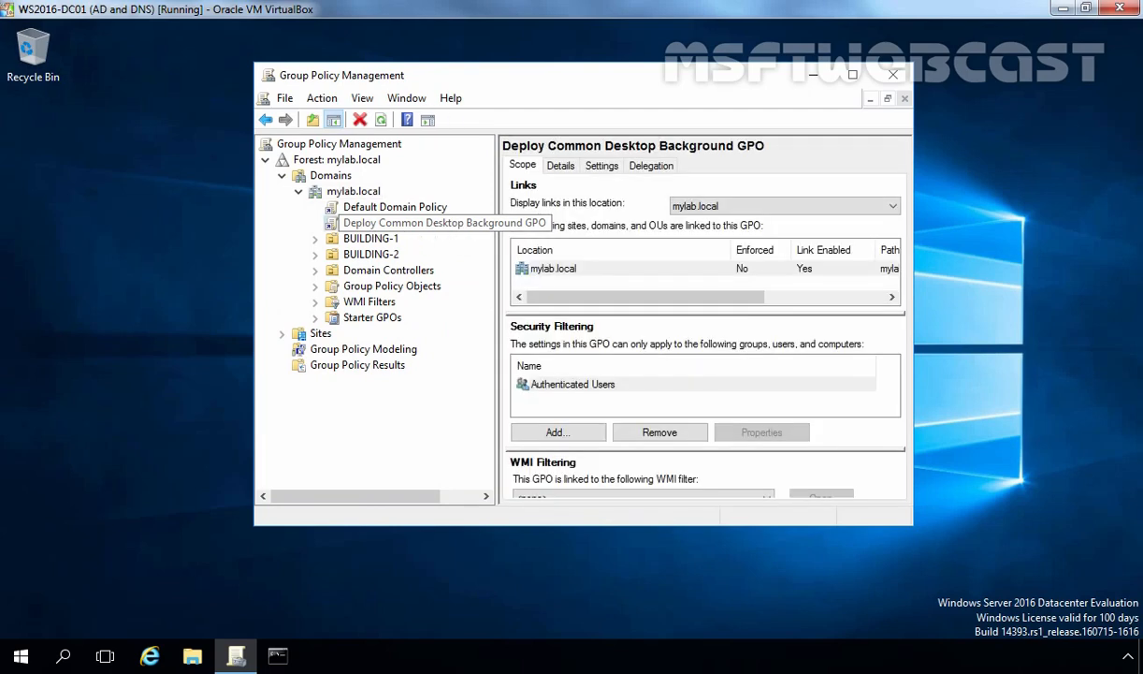
Edit the GPO and reach the Desktop Wallpaper setting under User Configuration > Administrative Templates > Desktop > Desktop
{"action": "right_click", "coordinate": [419, 223]}
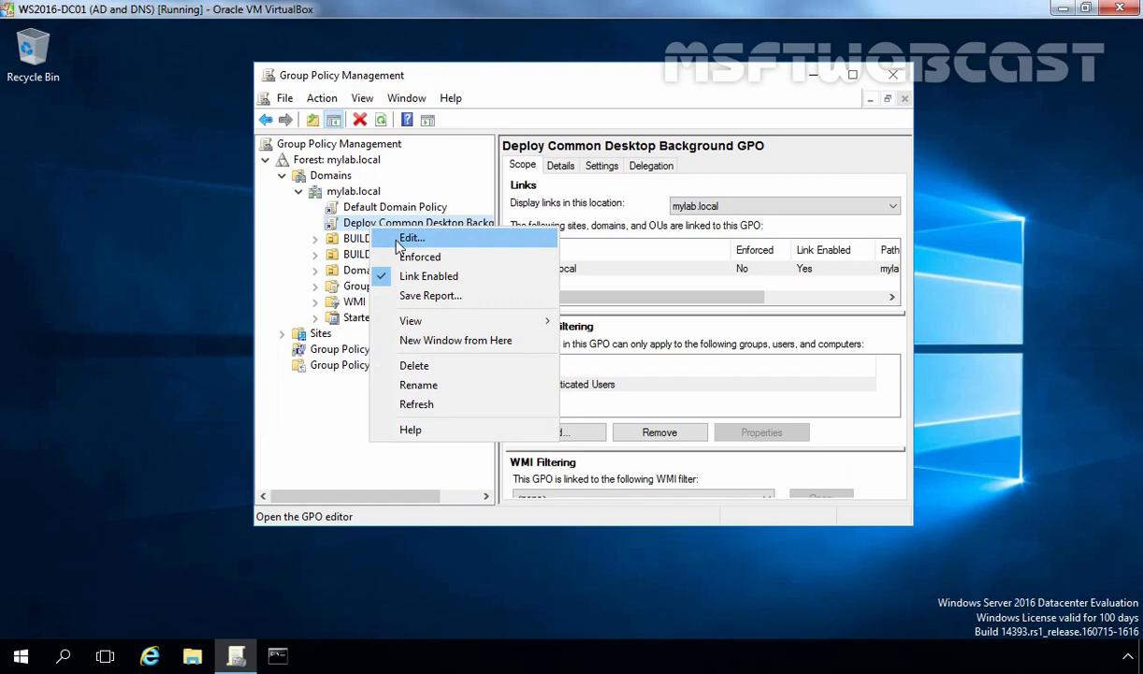
{"action": "left_click", "coordinate": [411, 236]}
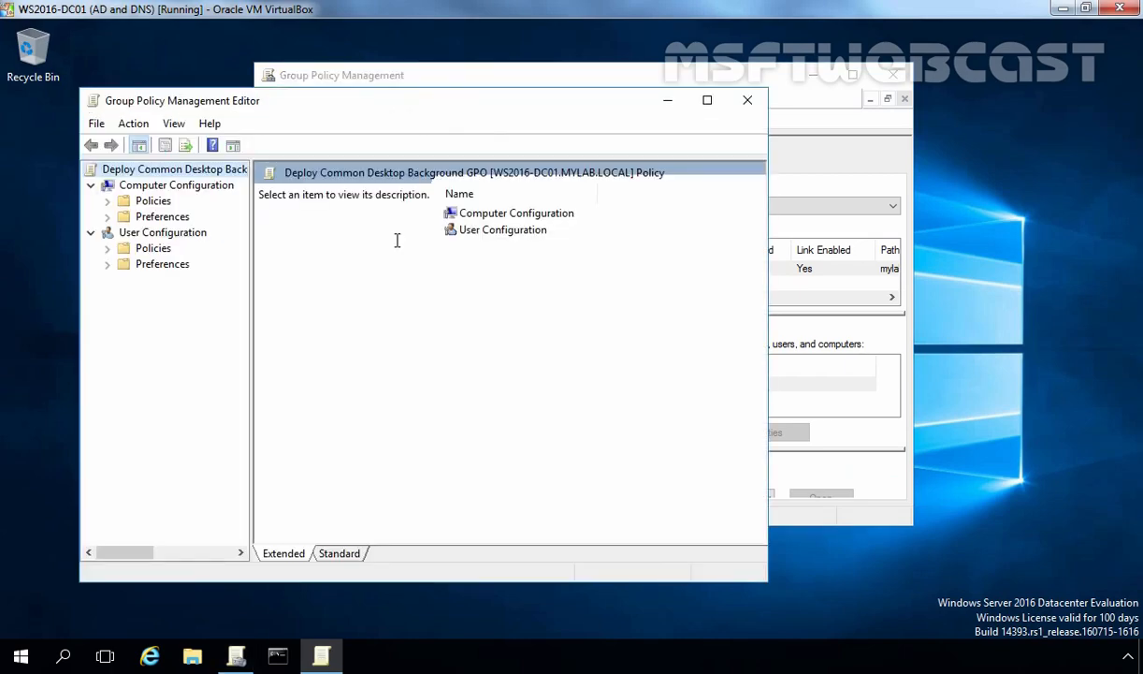
{"action": "left_click", "coordinate": [153, 247]}
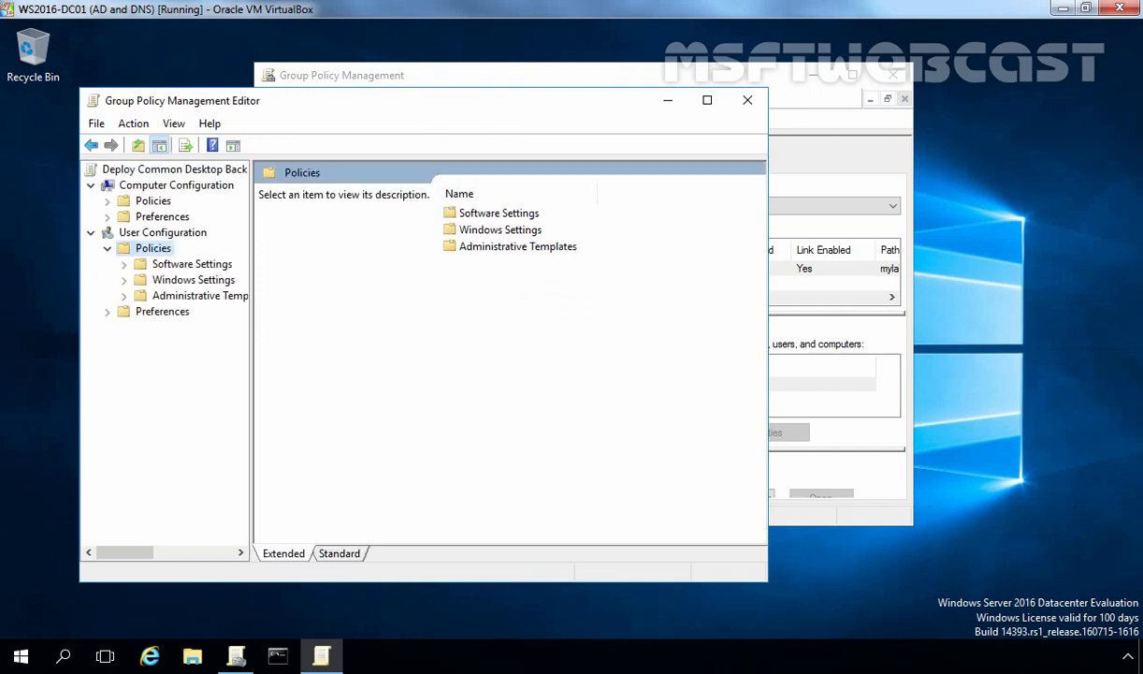
{"action": "mouse_move", "coordinate": [199, 296]}
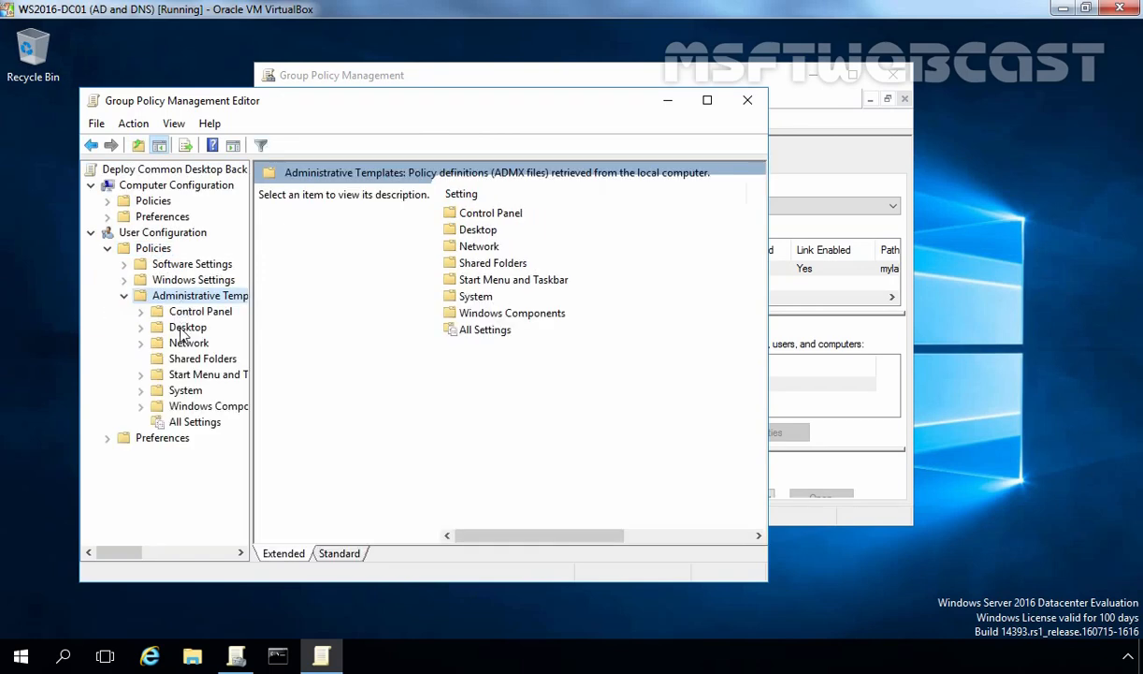
{"action": "left_click", "coordinate": [187, 325]}
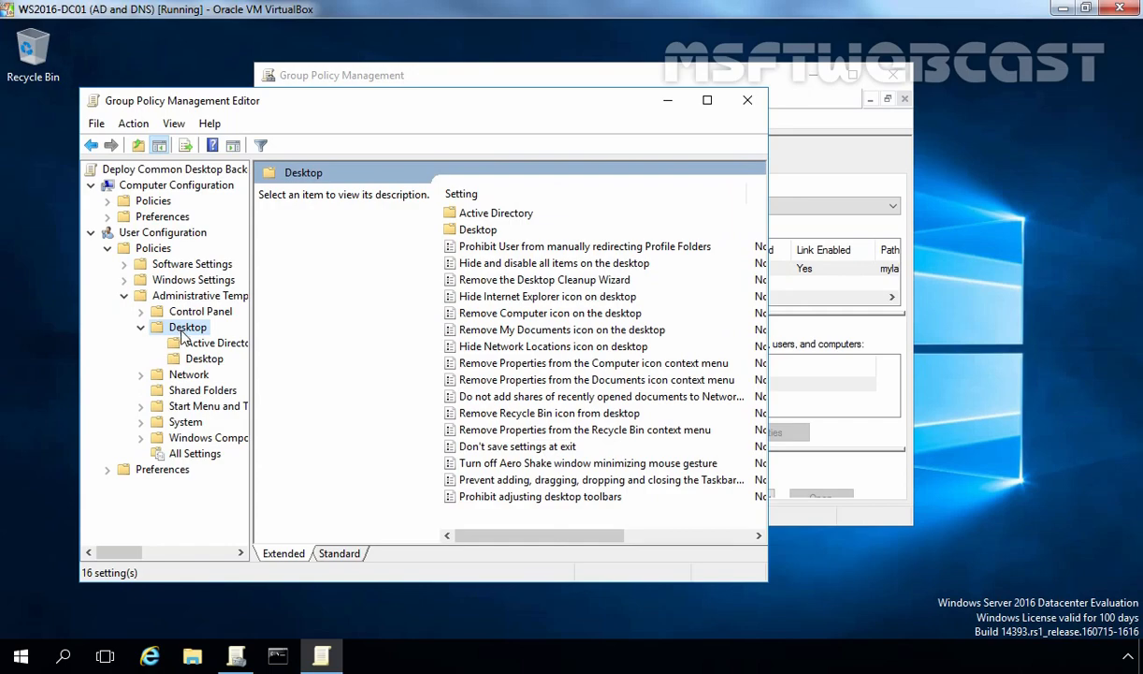
{"action": "left_click", "coordinate": [204, 360]}
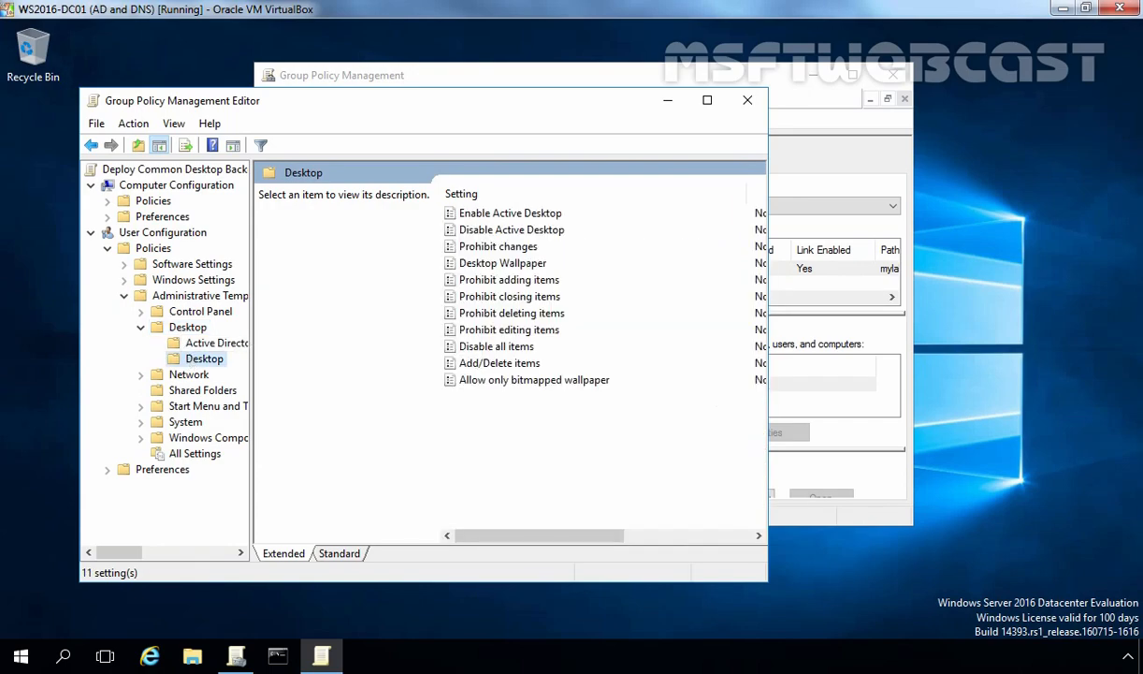
{"action": "left_click", "coordinate": [502, 262]}
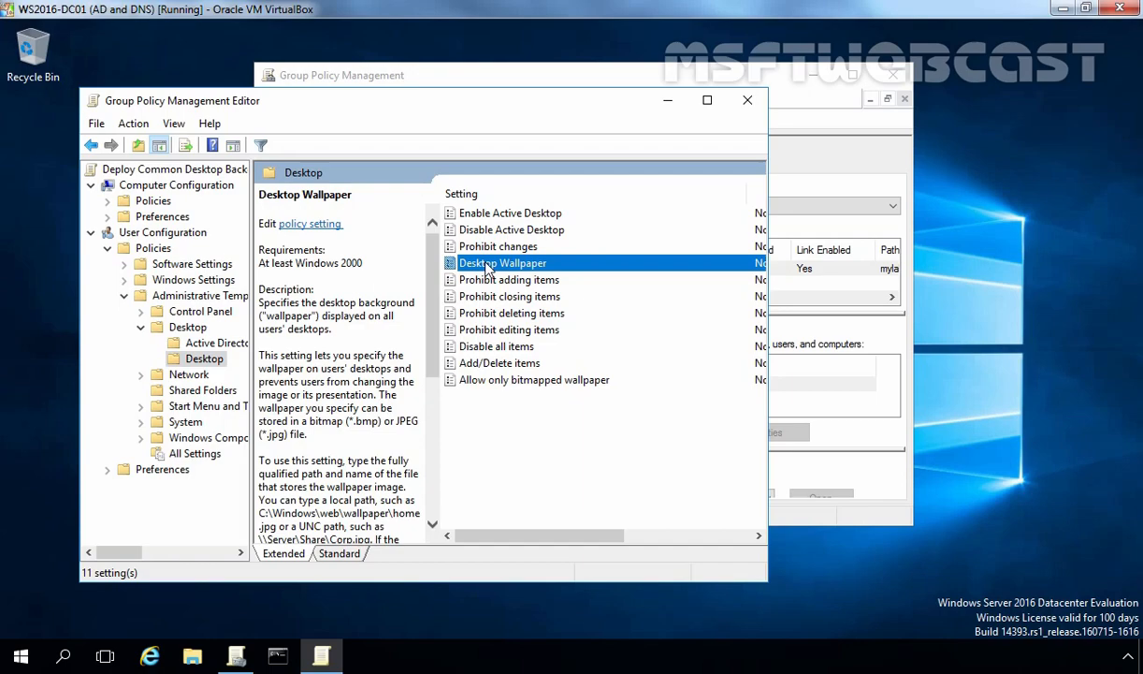
{"action": "double_click", "coordinate": [501, 262]}
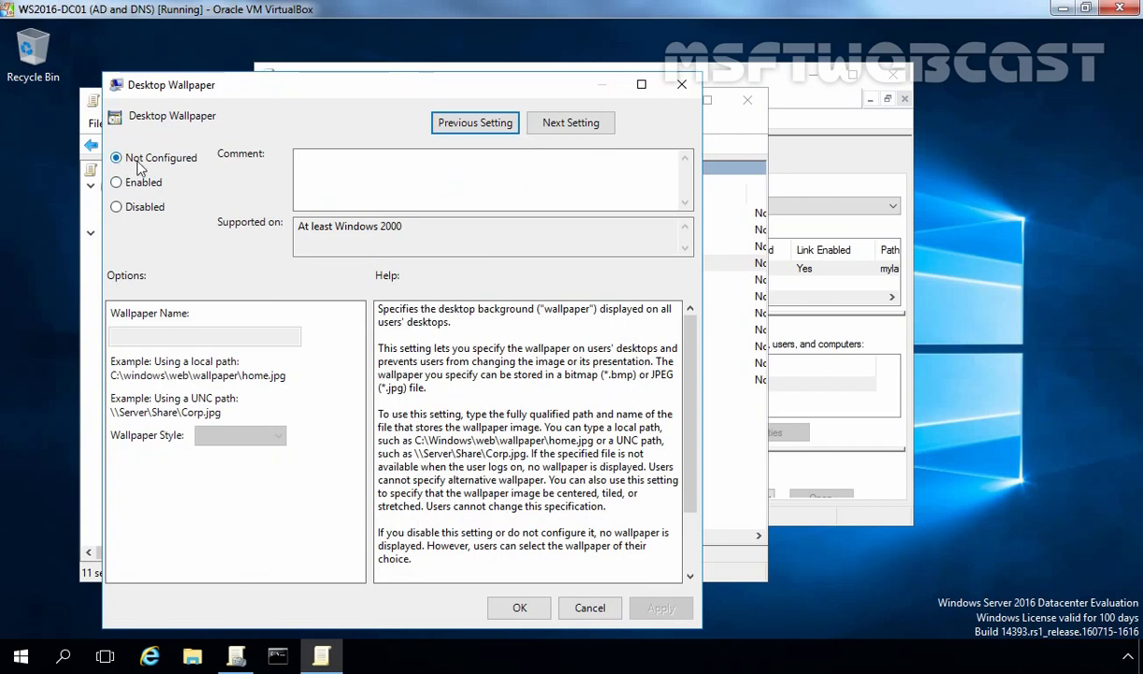
Enable Desktop Wallpaper with \\WS2016-DC01\CommonWallpaper$\msftwebcast.jpg, style Stretch, and save
{"action": "left_click", "coordinate": [116, 184]}
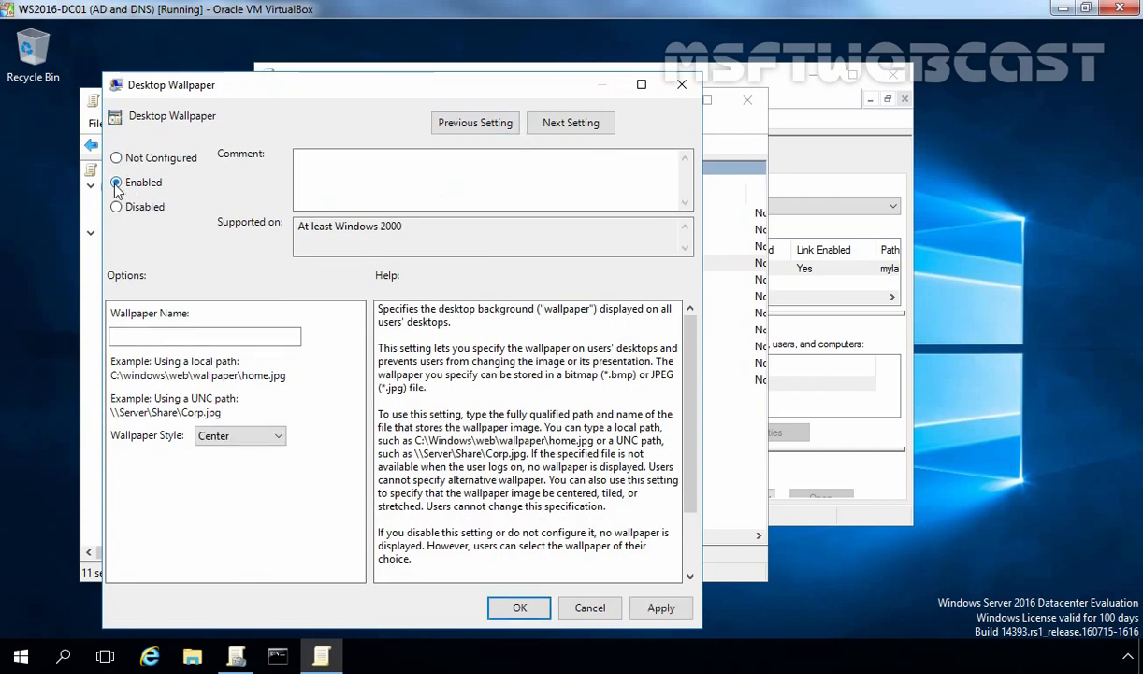
{"action": "left_click", "coordinate": [204, 337]}
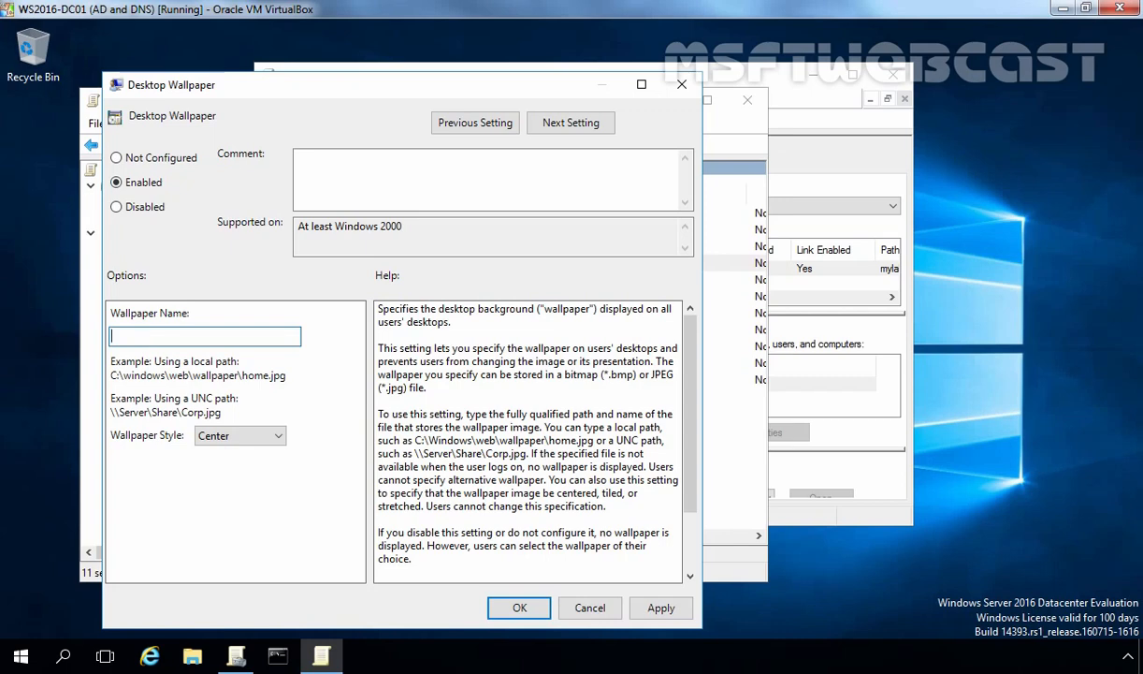
{"action": "mouse_move", "coordinate": [262, 402]}
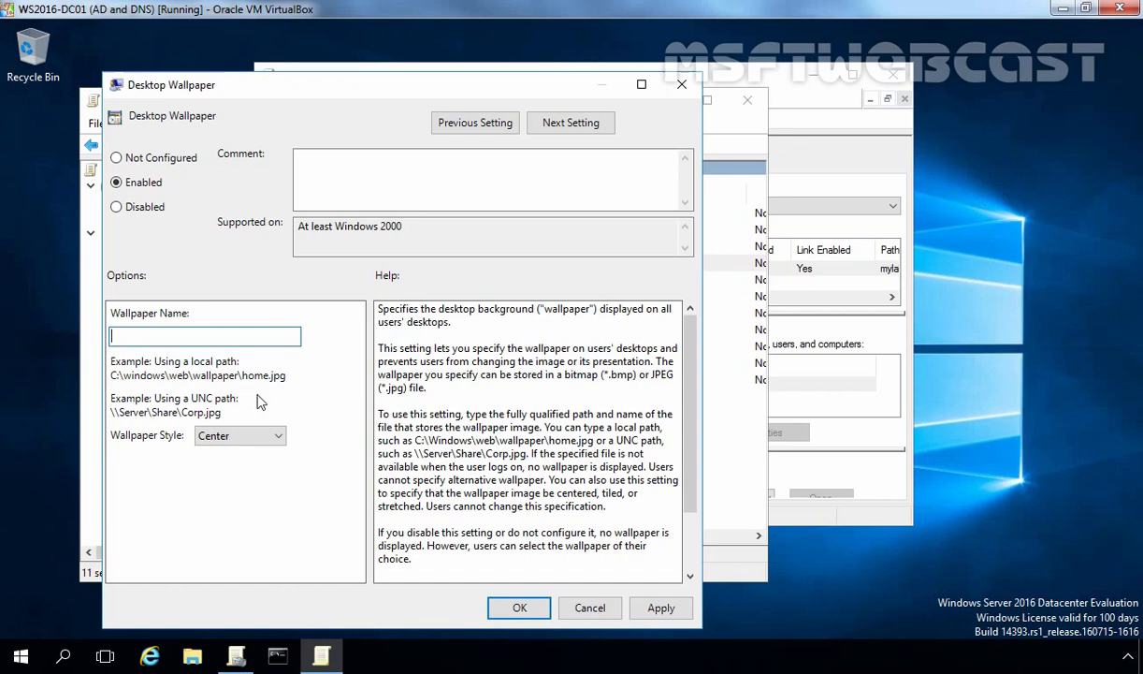
{"action": "mouse_move", "coordinate": [197, 408]}
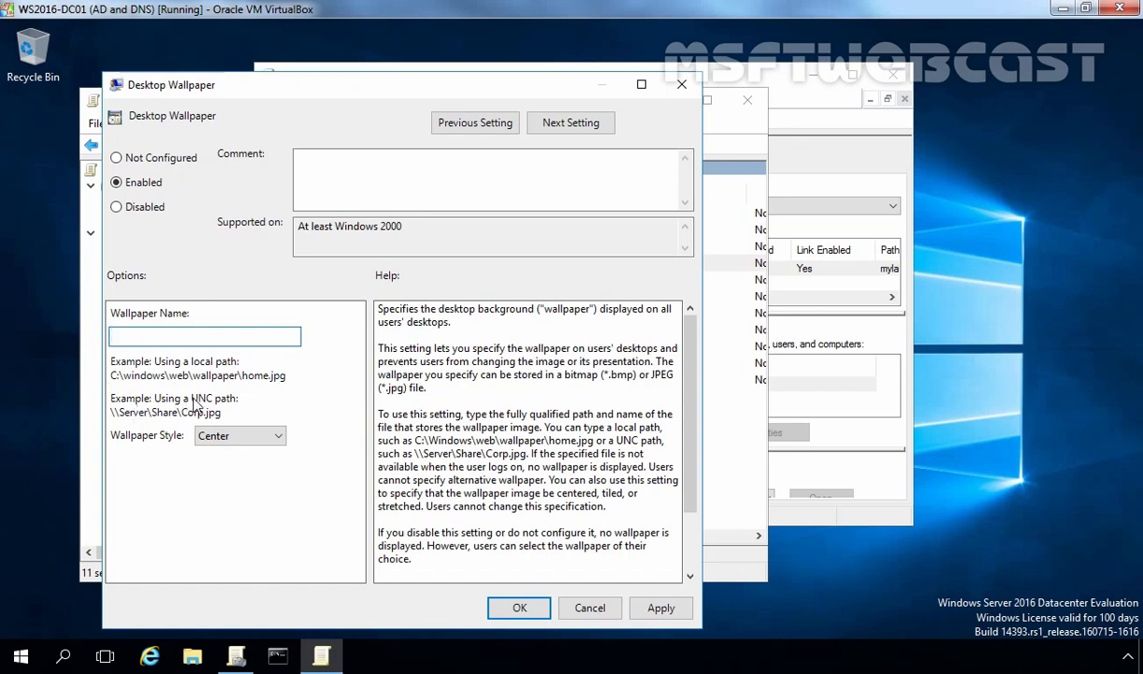
{"action": "mouse_move", "coordinate": [156, 426]}
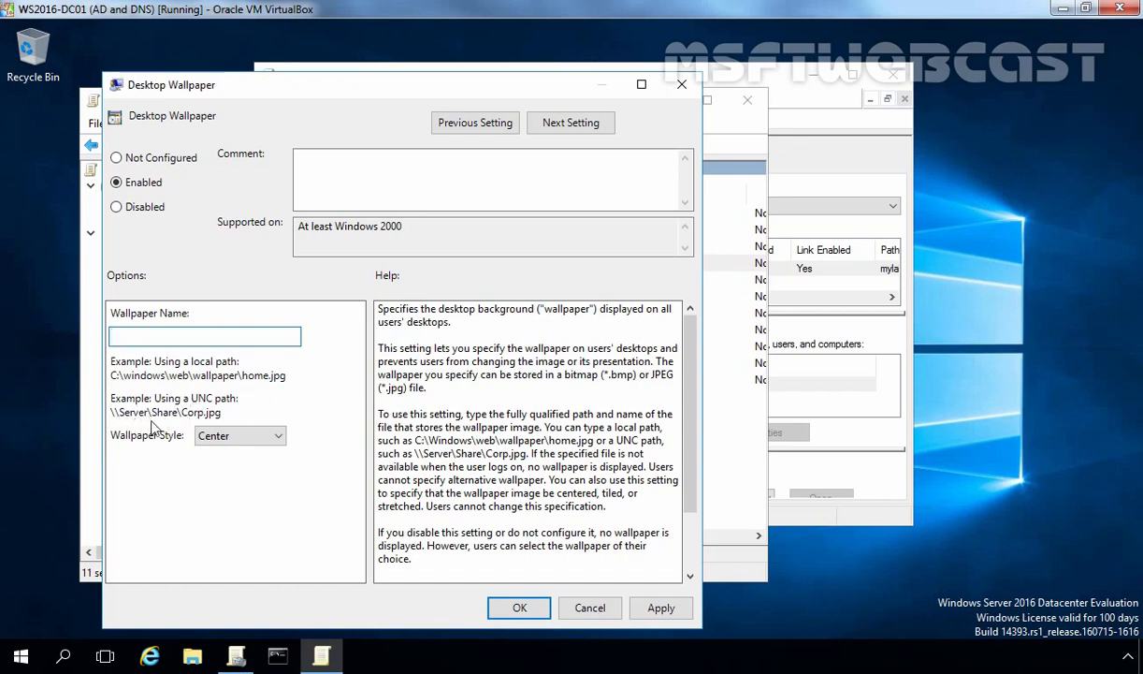
{"action": "right_click", "coordinate": [204, 337]}
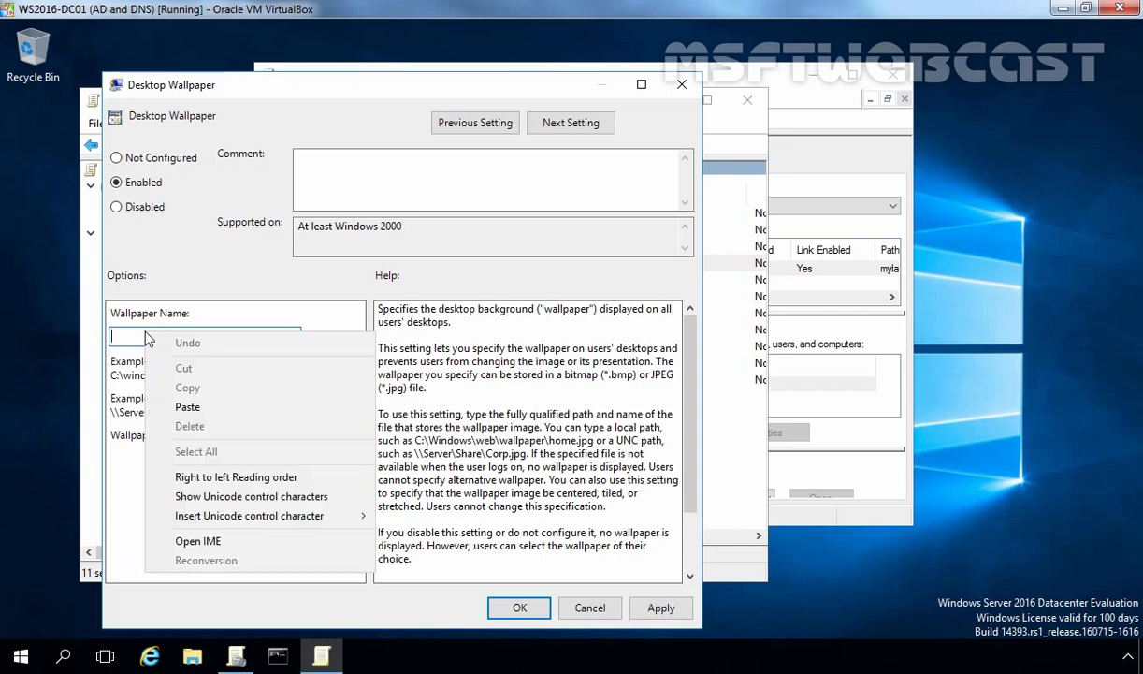
{"action": "left_click", "coordinate": [187, 406]}
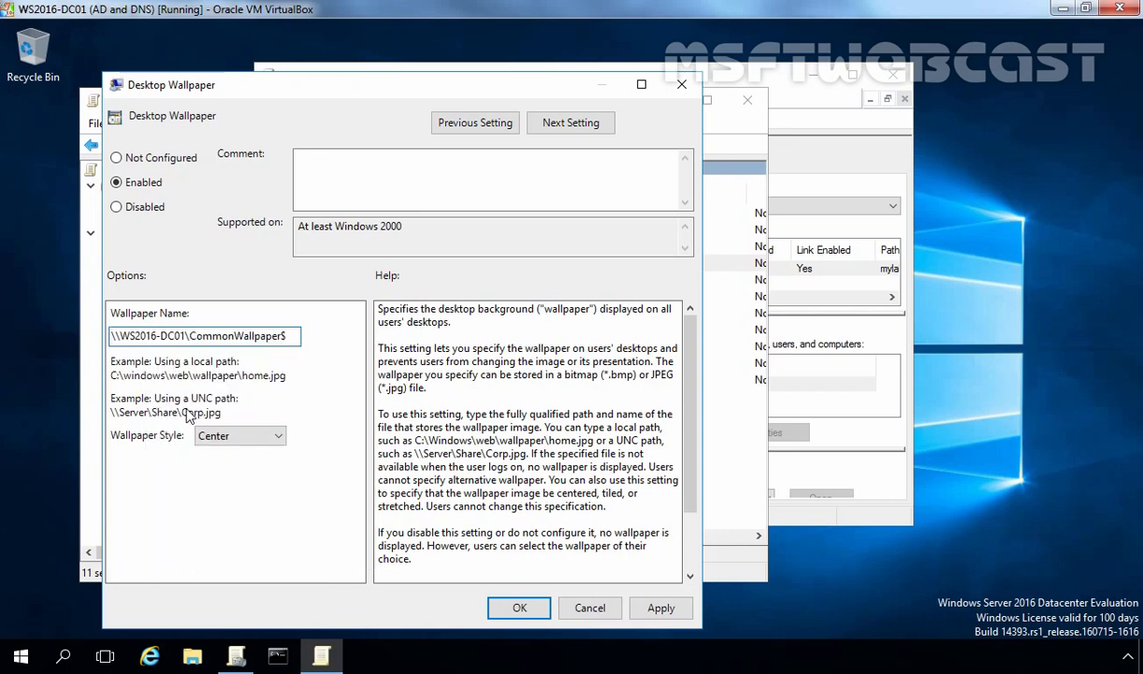
{"action": "type", "text": "\\"}
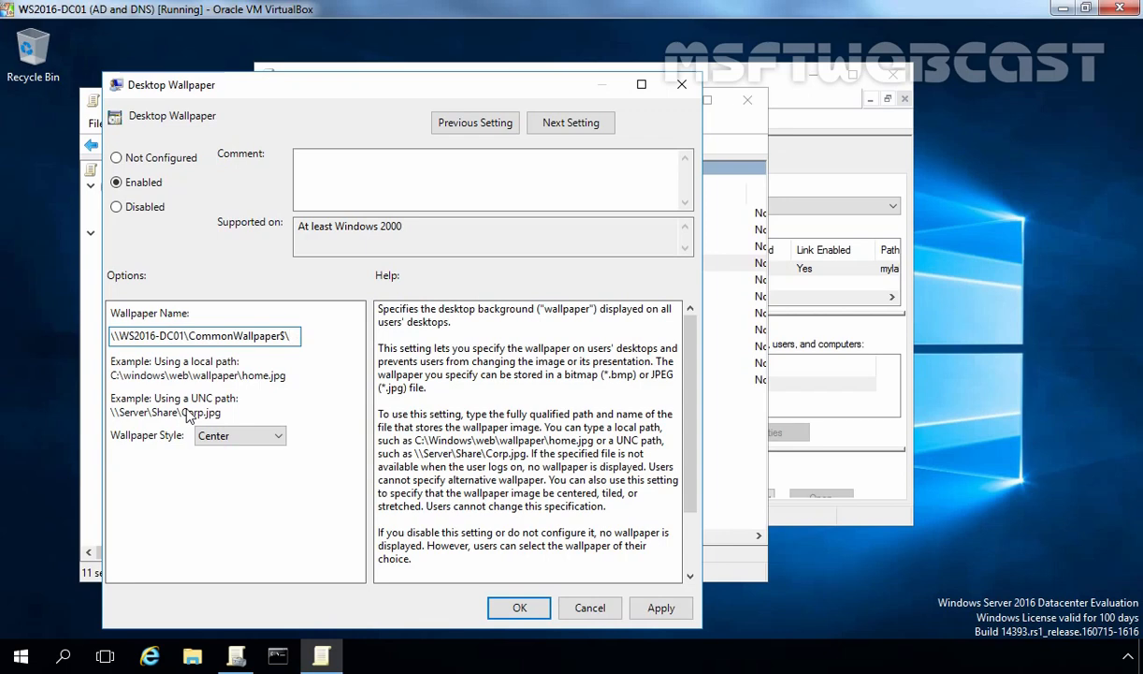
{"action": "type", "text": "msftwebcast.jpg"}
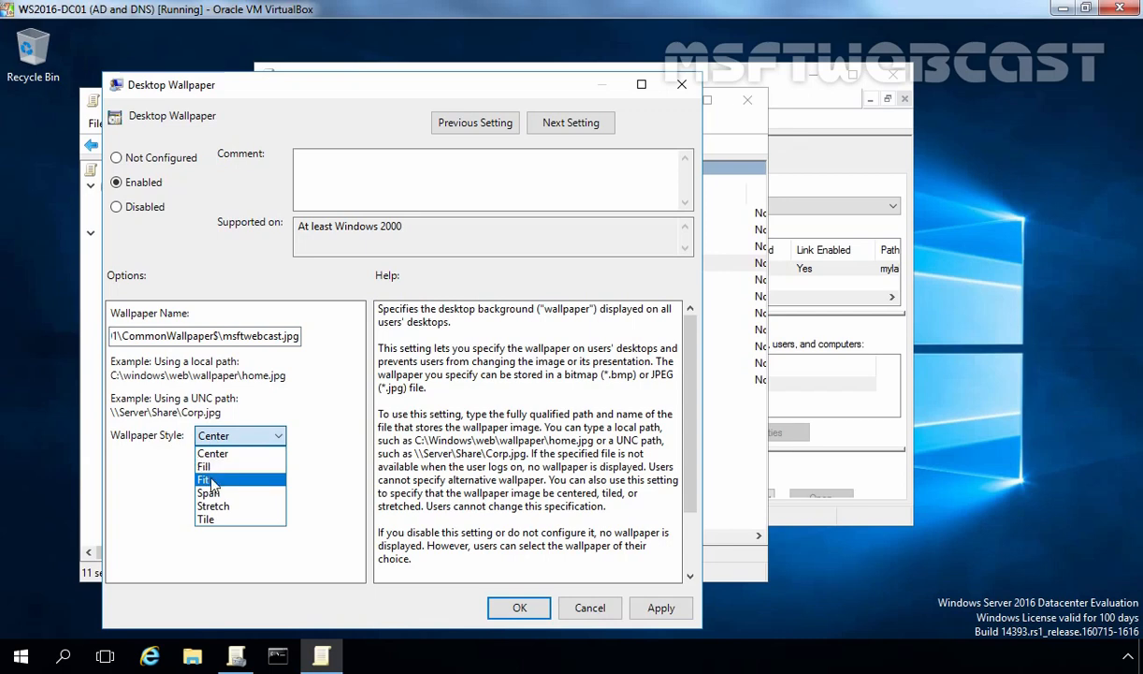
{"action": "mouse_move", "coordinate": [229, 505]}
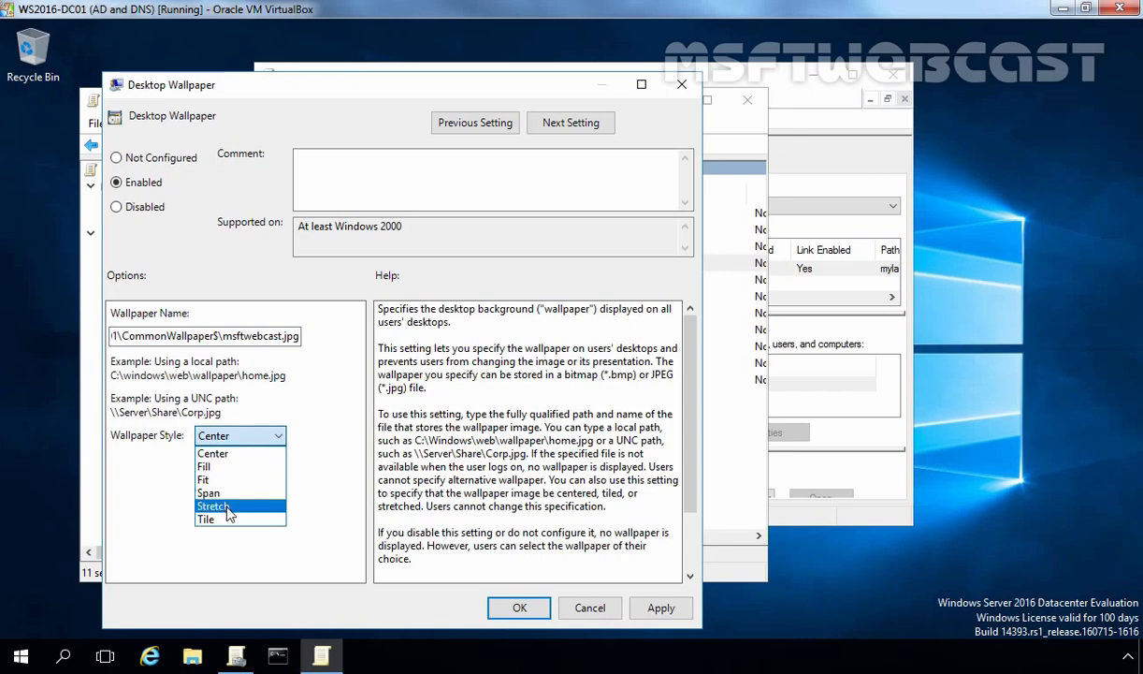
{"action": "left_click", "coordinate": [214, 505]}
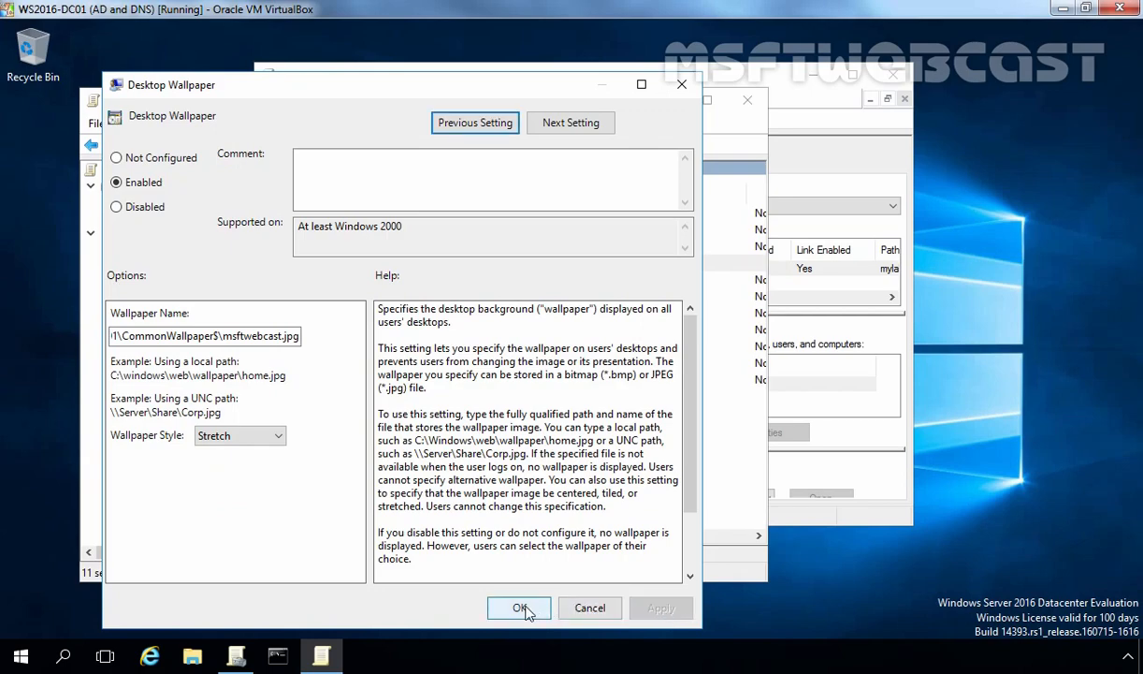
{"action": "left_click", "coordinate": [520, 606]}
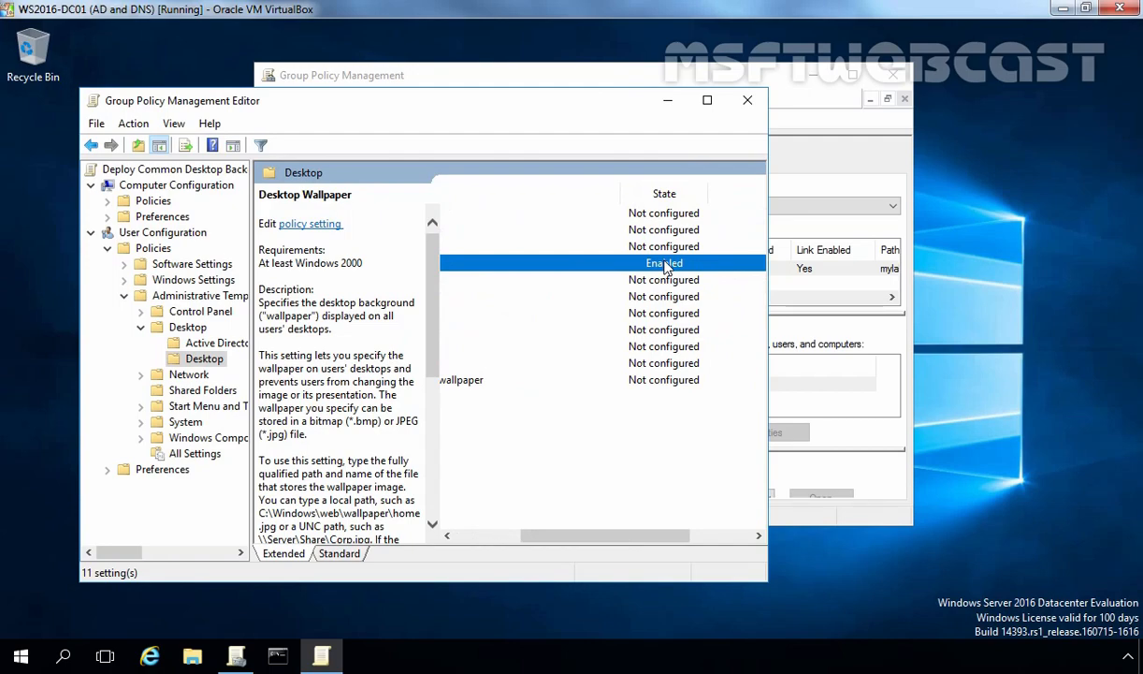
{"action": "mouse_move", "coordinate": [748, 101]}
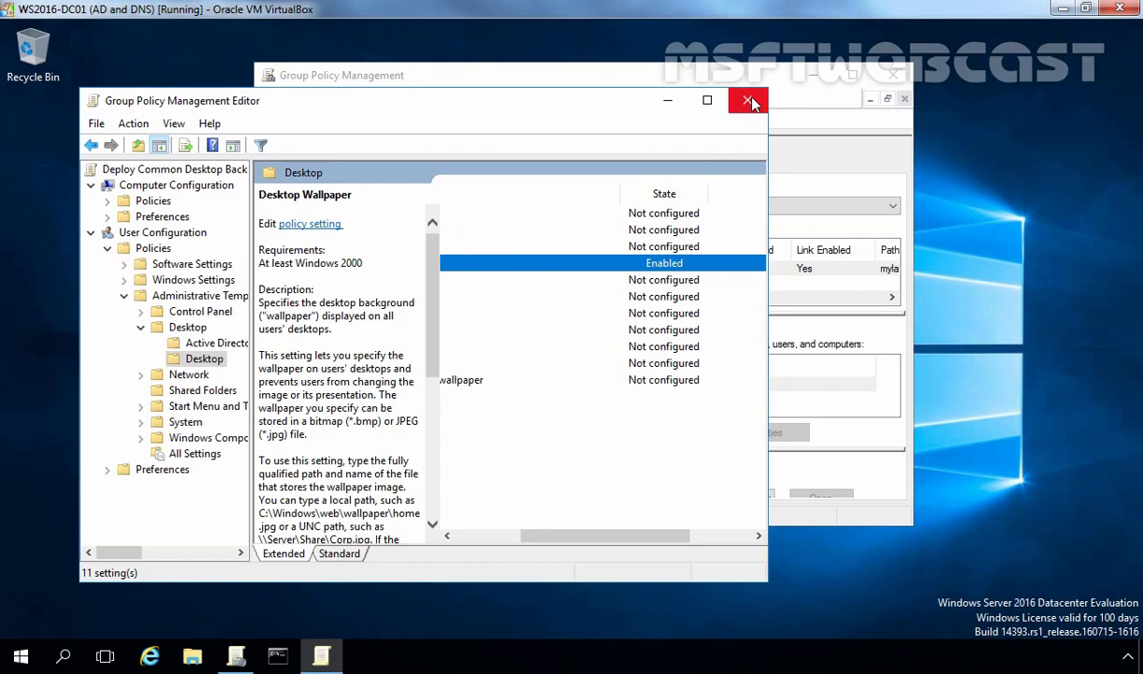
Close the Group Policy Management Editor window
{"action": "left_click", "coordinate": [748, 101]}
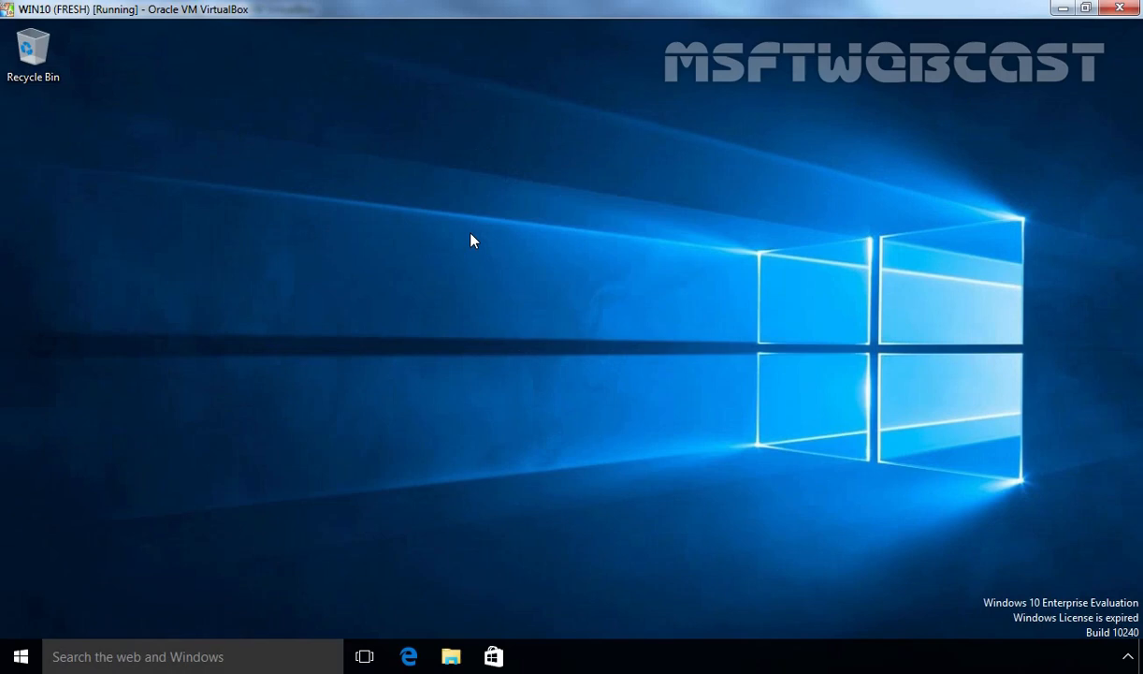
{"action": "mouse_move", "coordinate": [655, 381]}
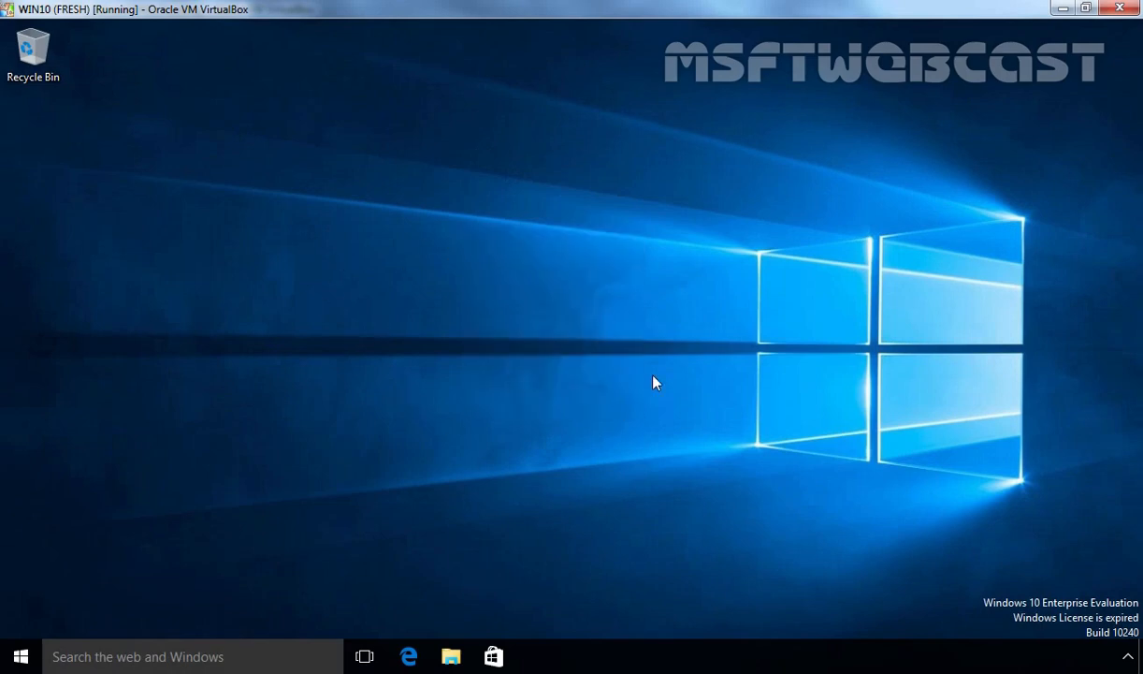
{"action": "mouse_move", "coordinate": [460, 303]}
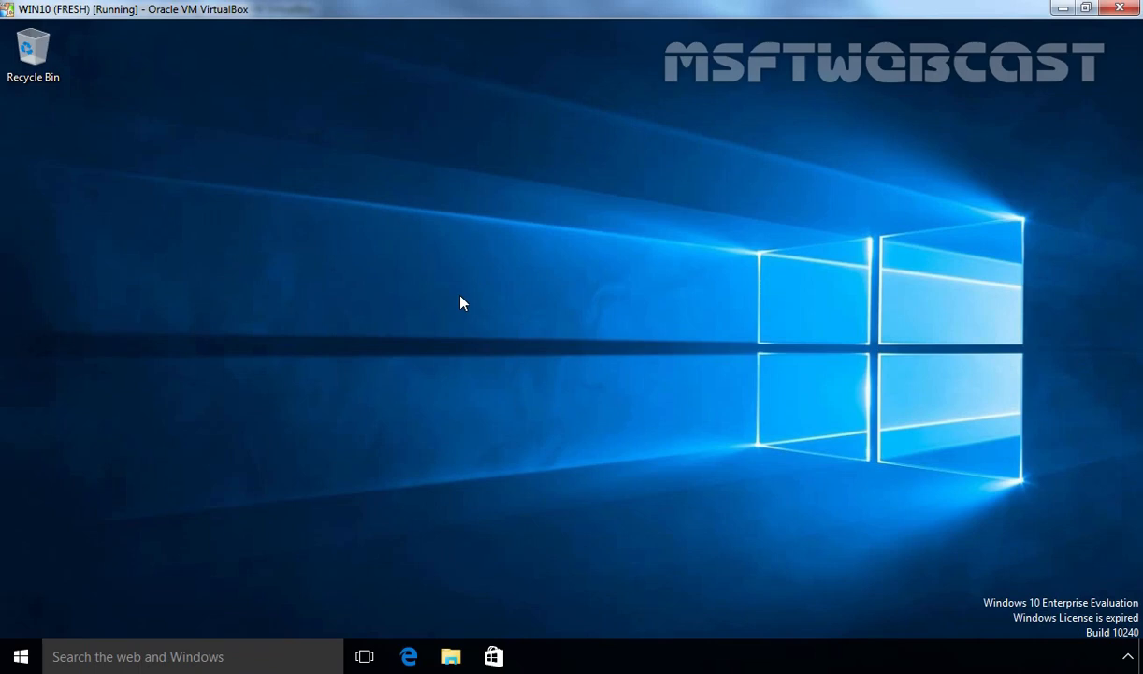
{"action": "mouse_move", "coordinate": [64, 618]}
{"action": "type", "text": "gp"}
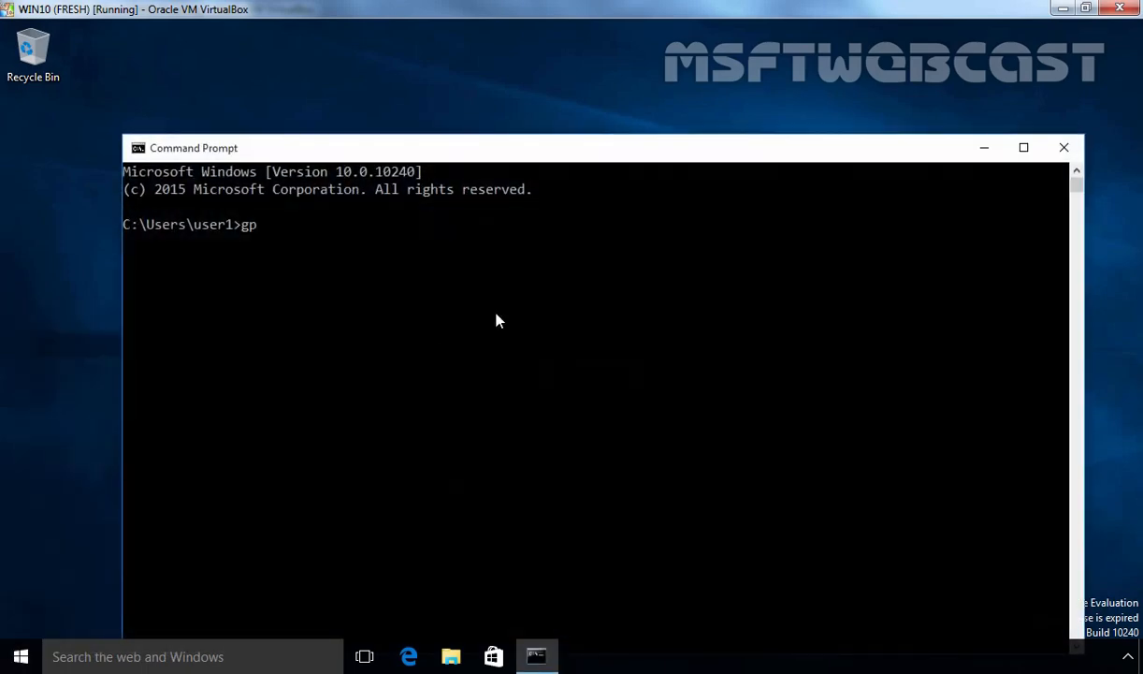
Run gpupdate /force in Command Prompt so computer and user policy refresh
{"action": "type", "text": "update /force"}
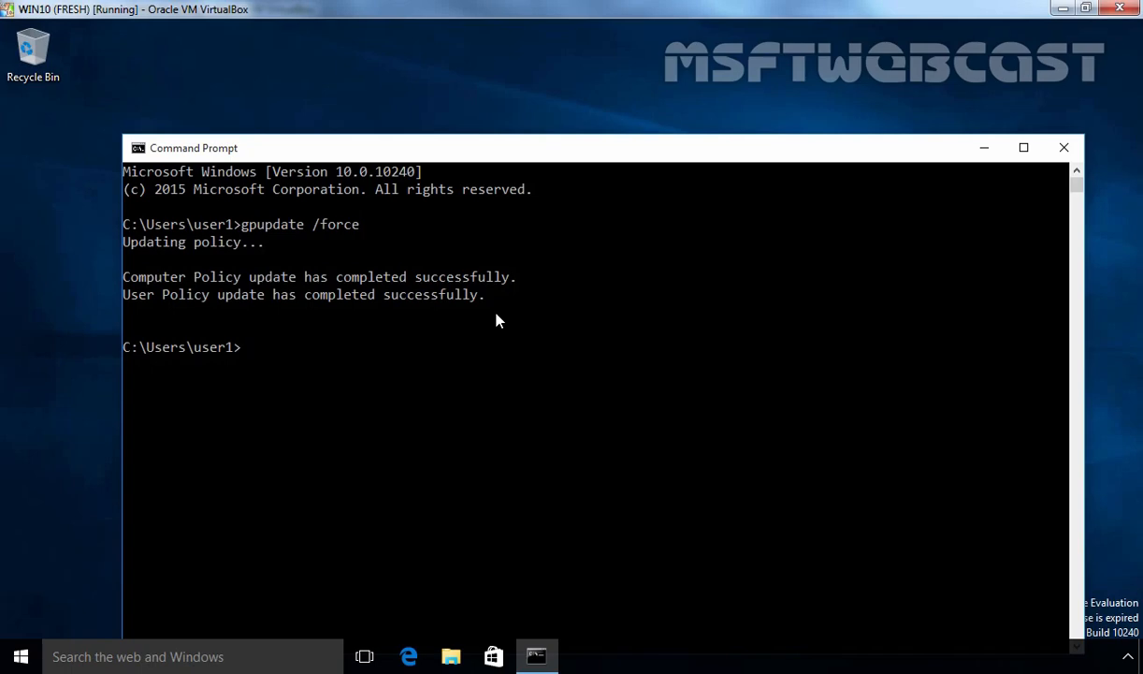
{"action": "mouse_move", "coordinate": [505, 311]}
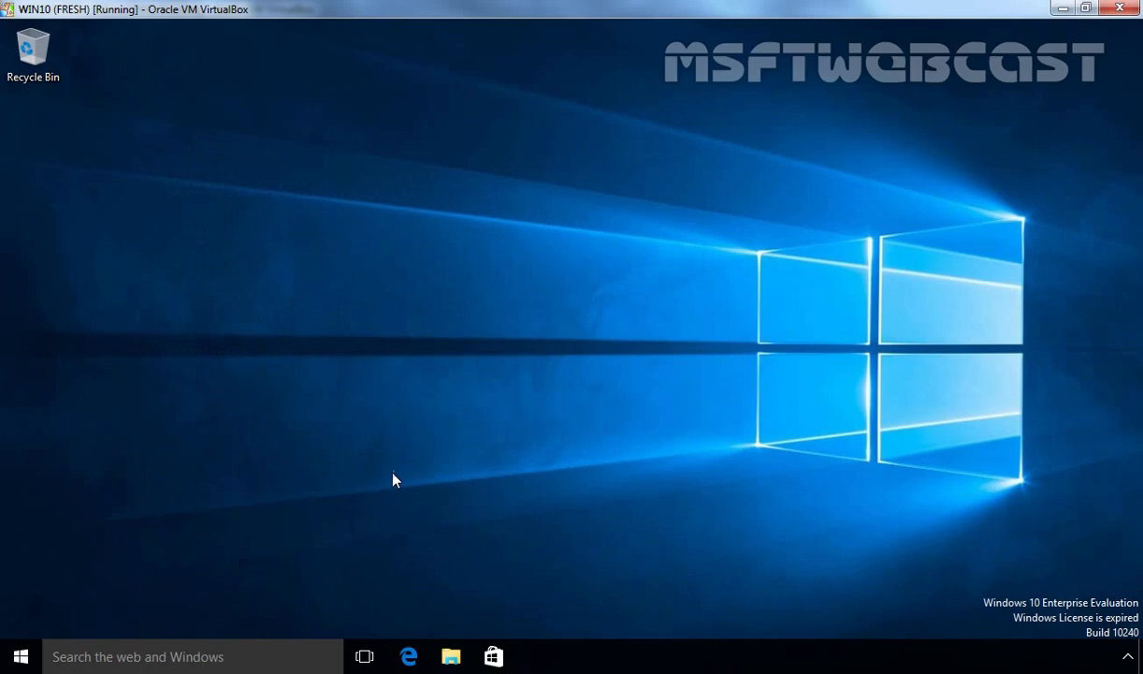
Sign out from the Start menu and sign back in as the domain user
{"action": "right_click", "coordinate": [20, 655]}
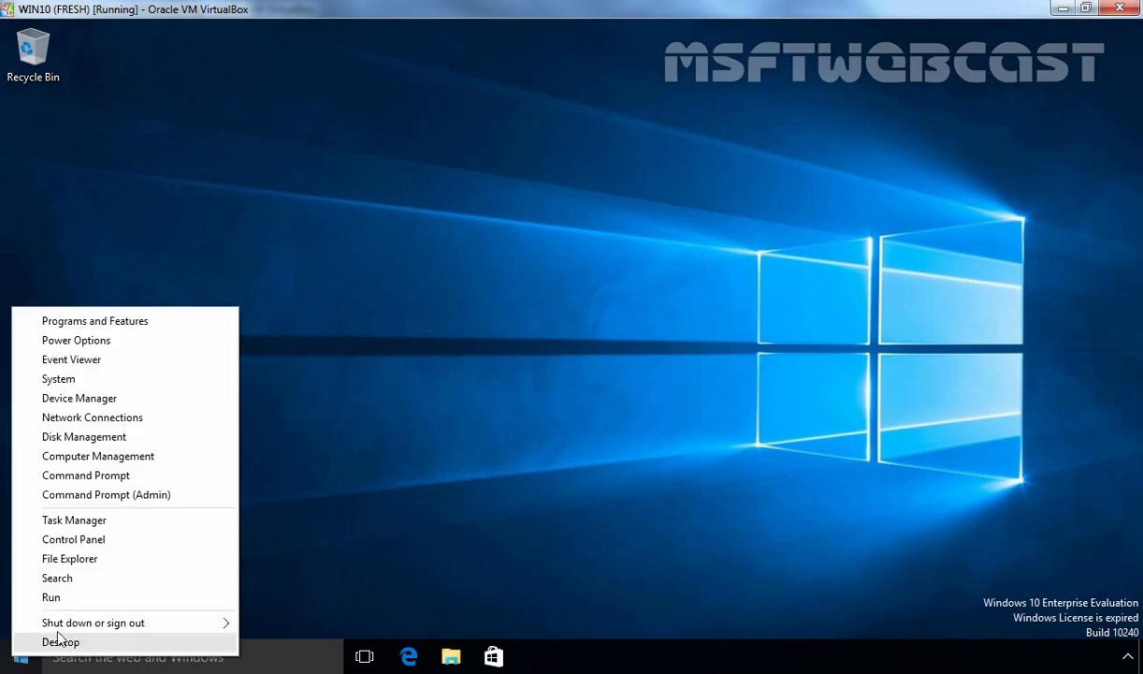
{"action": "left_click", "coordinate": [92, 621]}
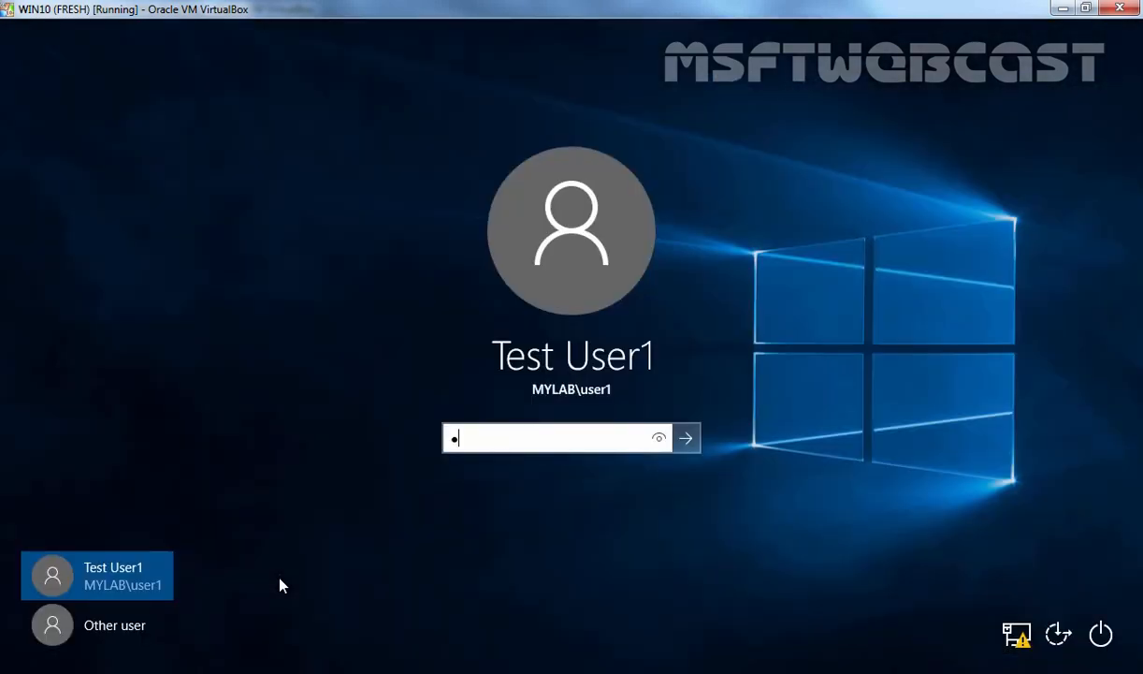
{"action": "left_click", "coordinate": [685, 438]}
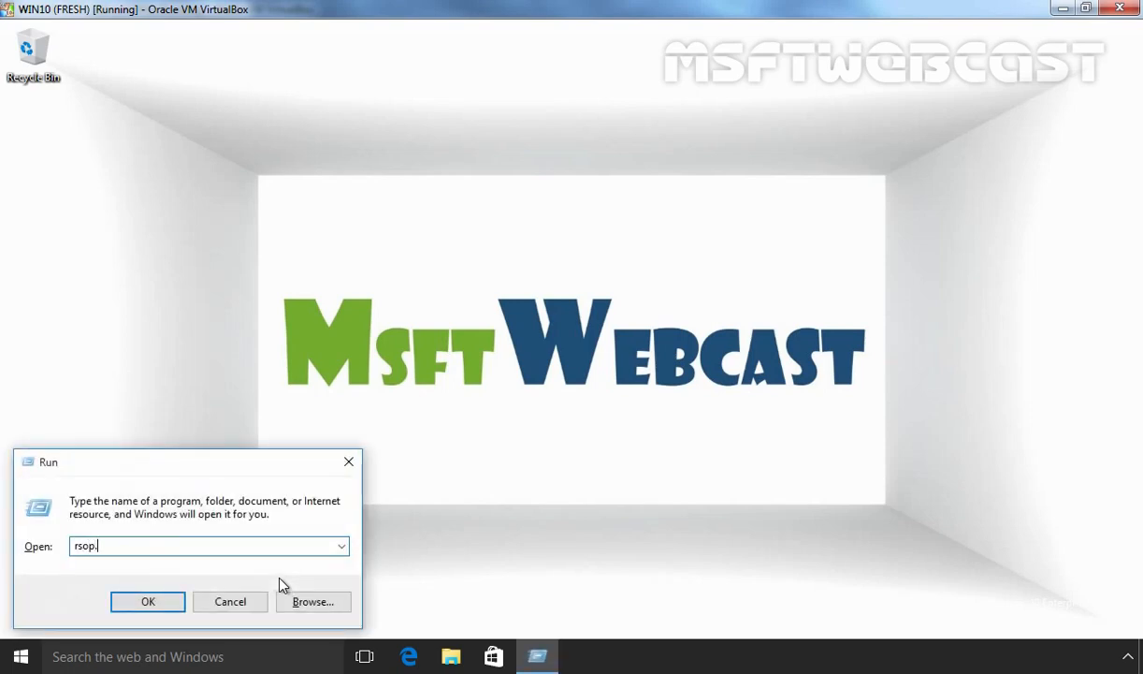
Run rsop and confirm Deploy Common Desktop Background GPO appears in the User Configuration applied GPOs
{"action": "left_click", "coordinate": [147, 601]}
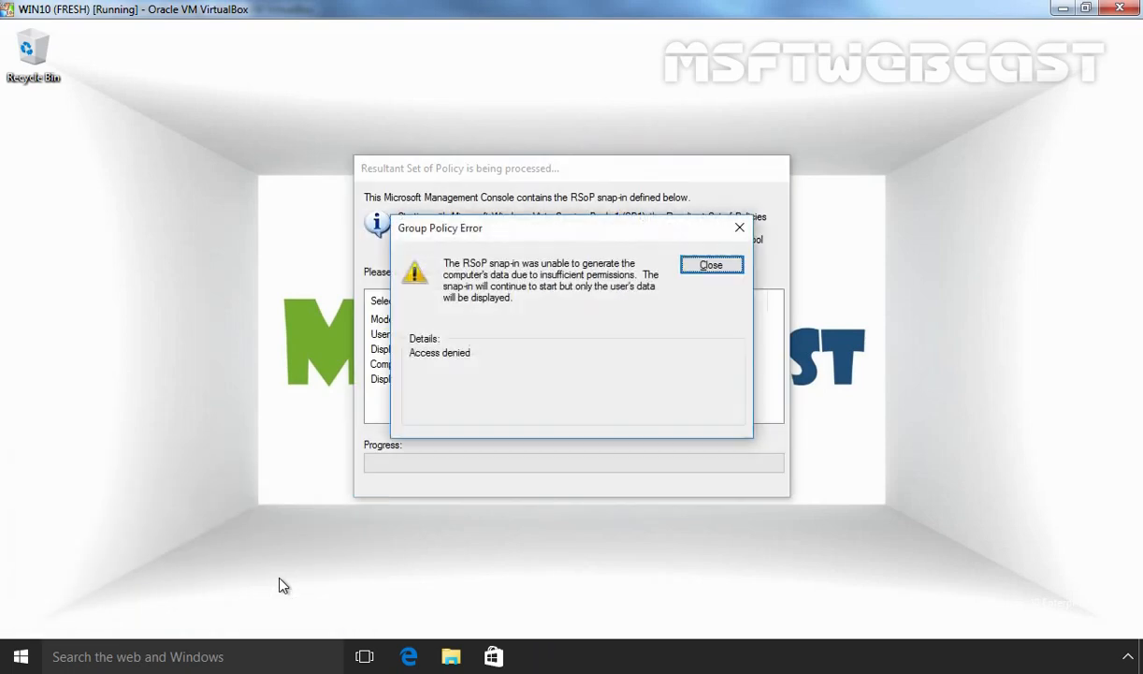
{"action": "left_click", "coordinate": [711, 266]}
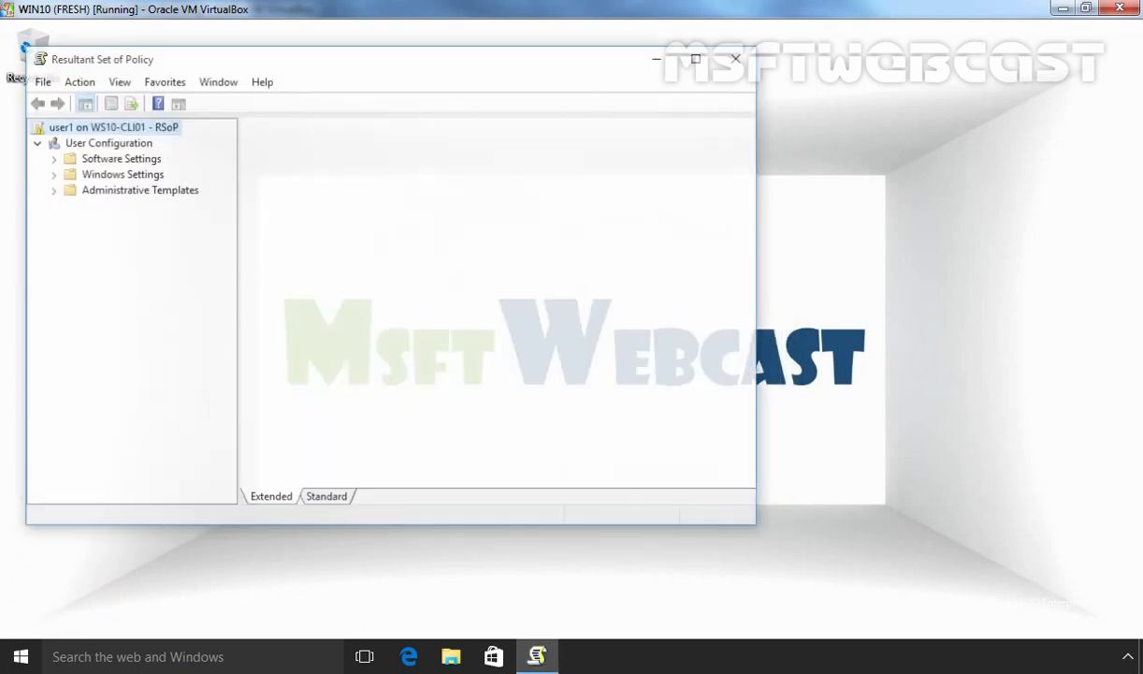
{"action": "left_click", "coordinate": [107, 142]}
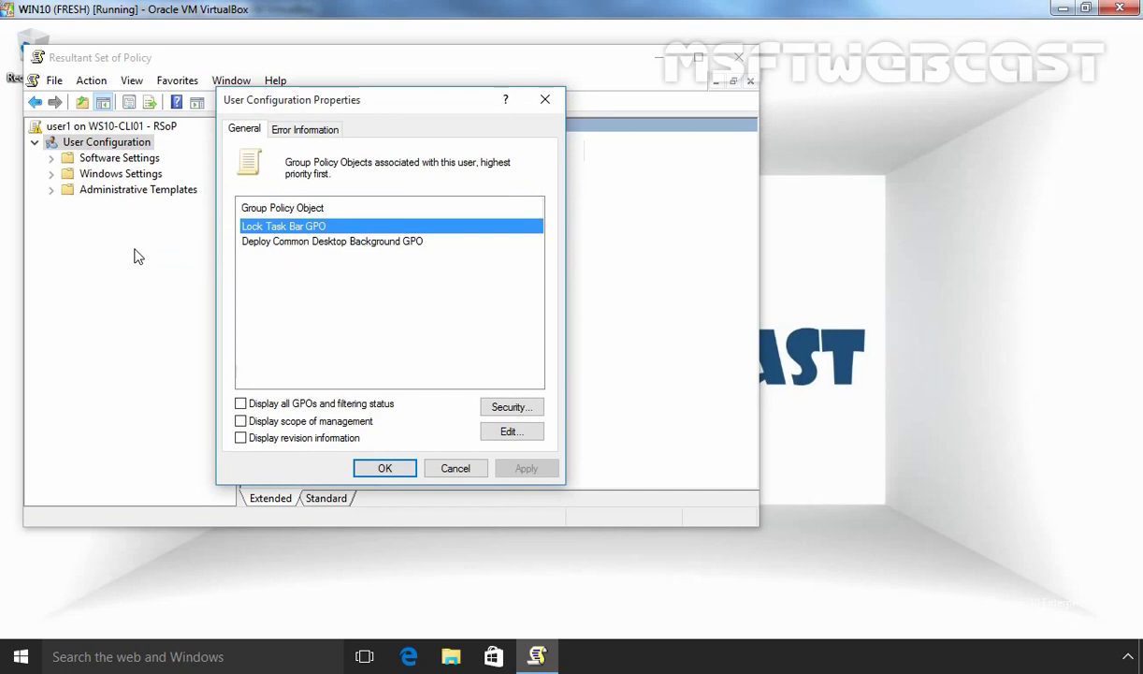
{"action": "mouse_move", "coordinate": [318, 247]}
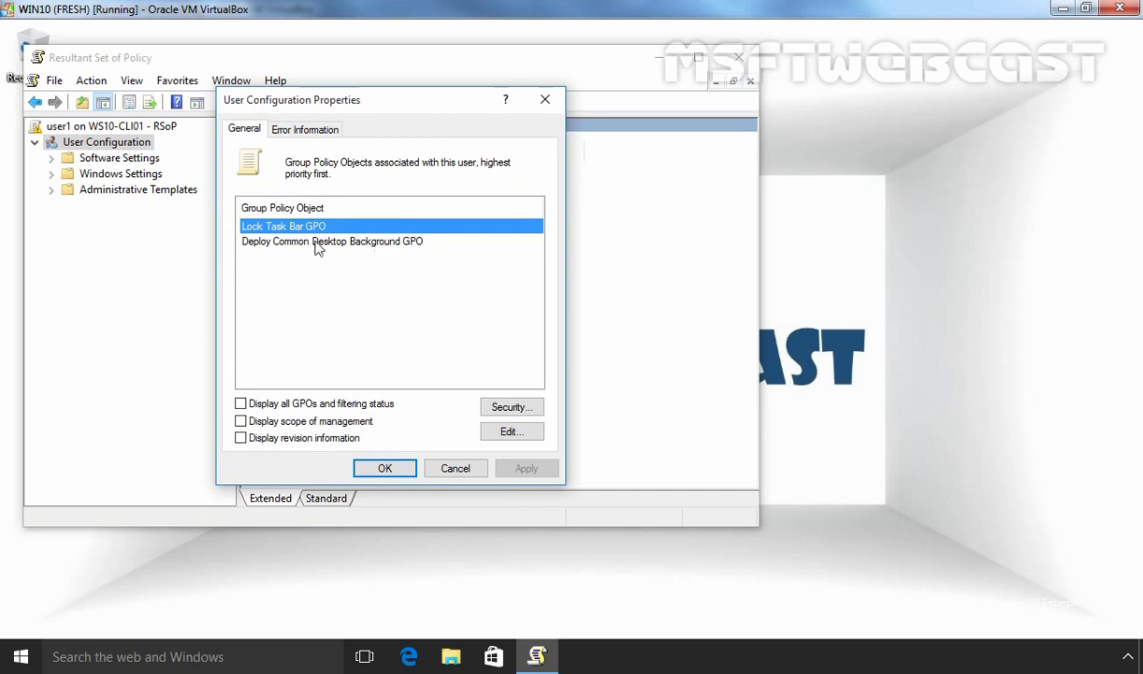
{"action": "left_click", "coordinate": [331, 240]}
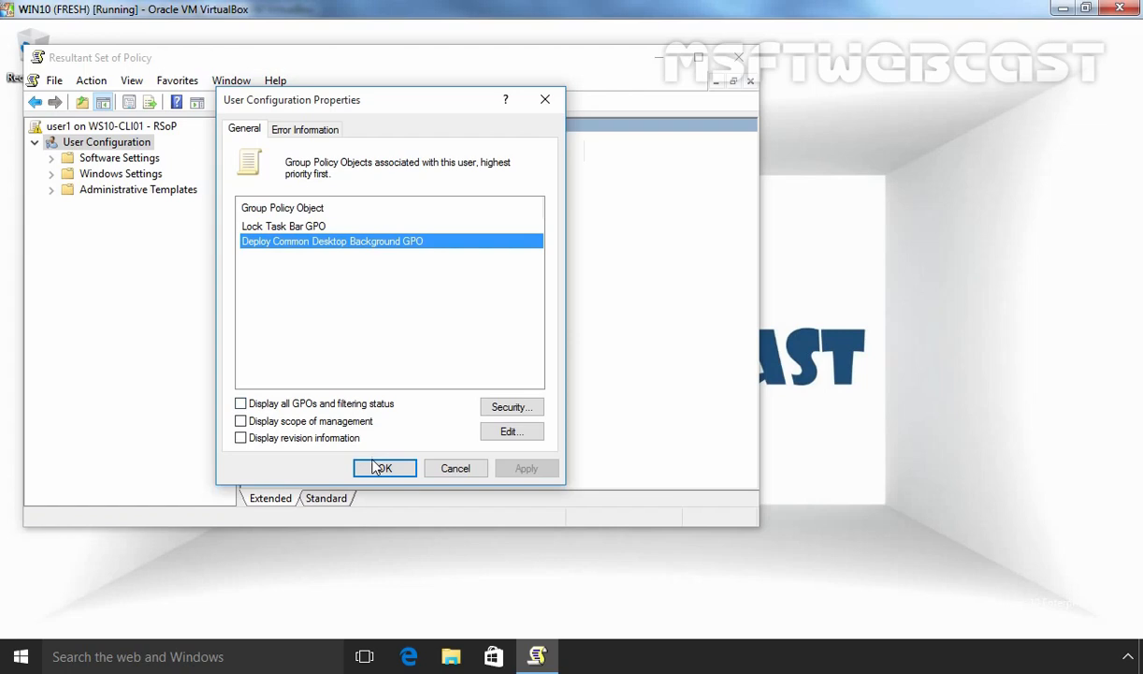
{"action": "left_click", "coordinate": [384, 468]}
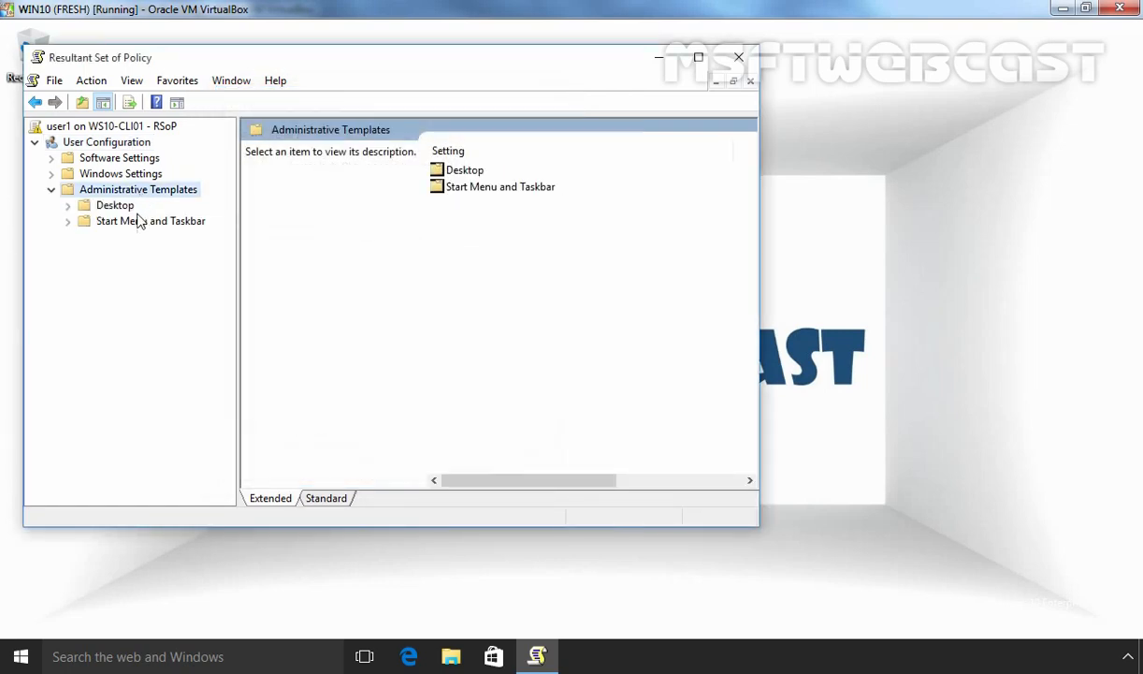
Browse Administrative Templates > Desktop to view the applied Desktop Wallpaper setting
{"action": "left_click", "coordinate": [116, 204]}
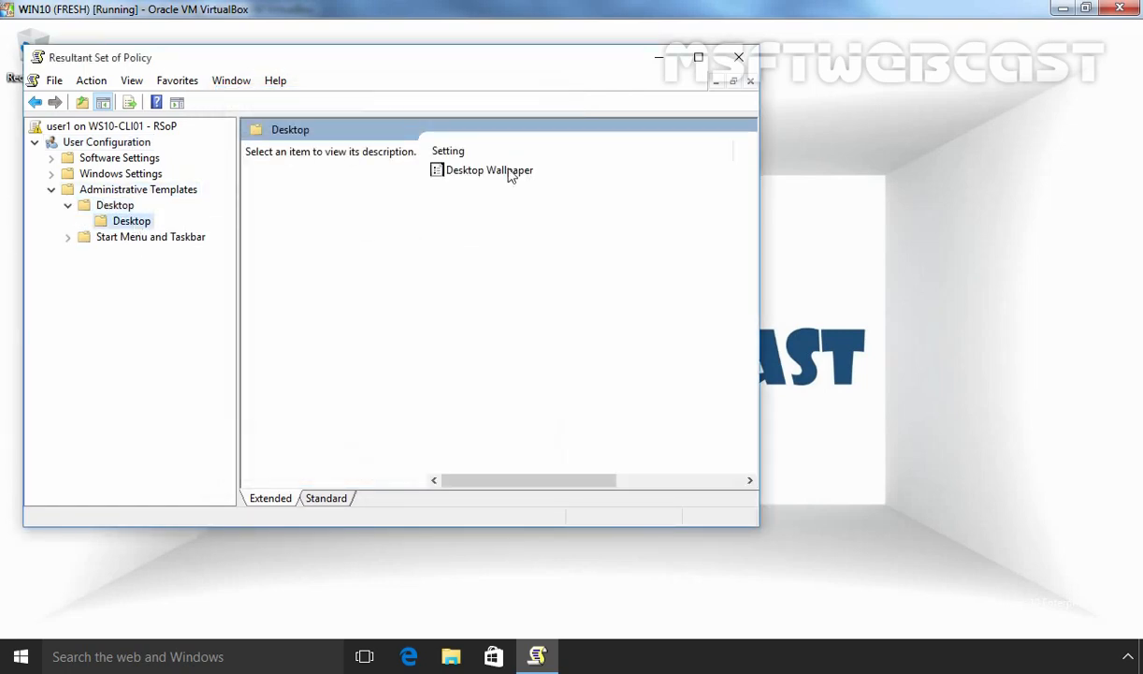
{"action": "left_click", "coordinate": [488, 168]}
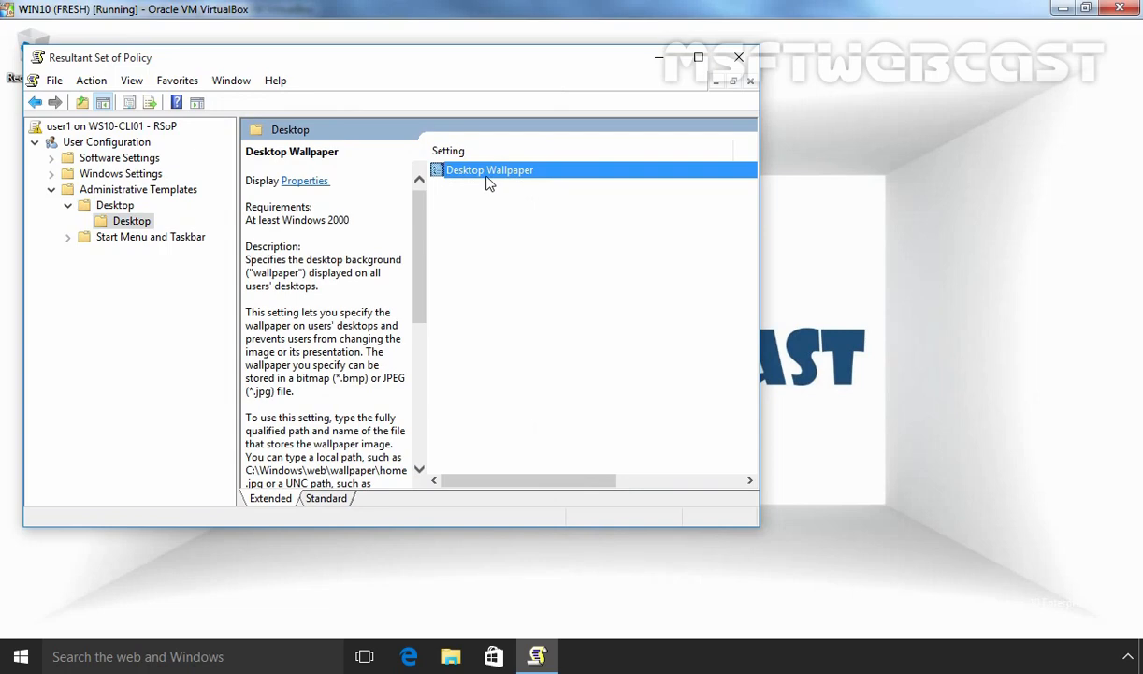
{"action": "left_click", "coordinate": [737, 56]}
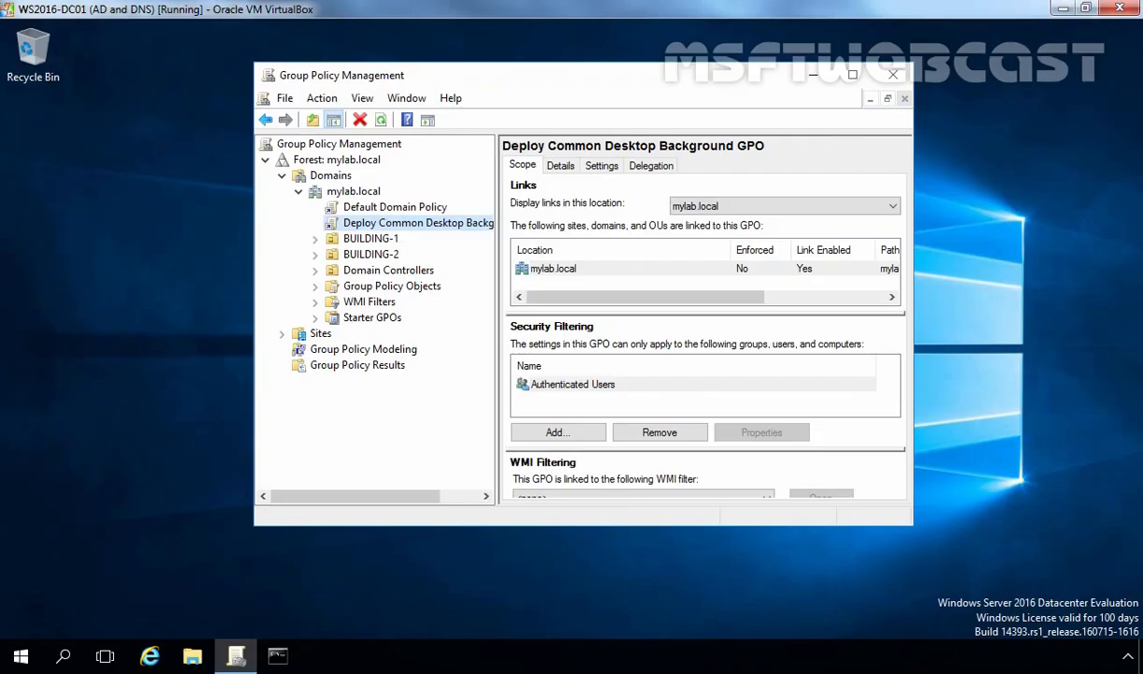
Run gpupdate /force in an administrator Command Prompt to refresh policy on the server
{"action": "left_click", "coordinate": [891, 75]}
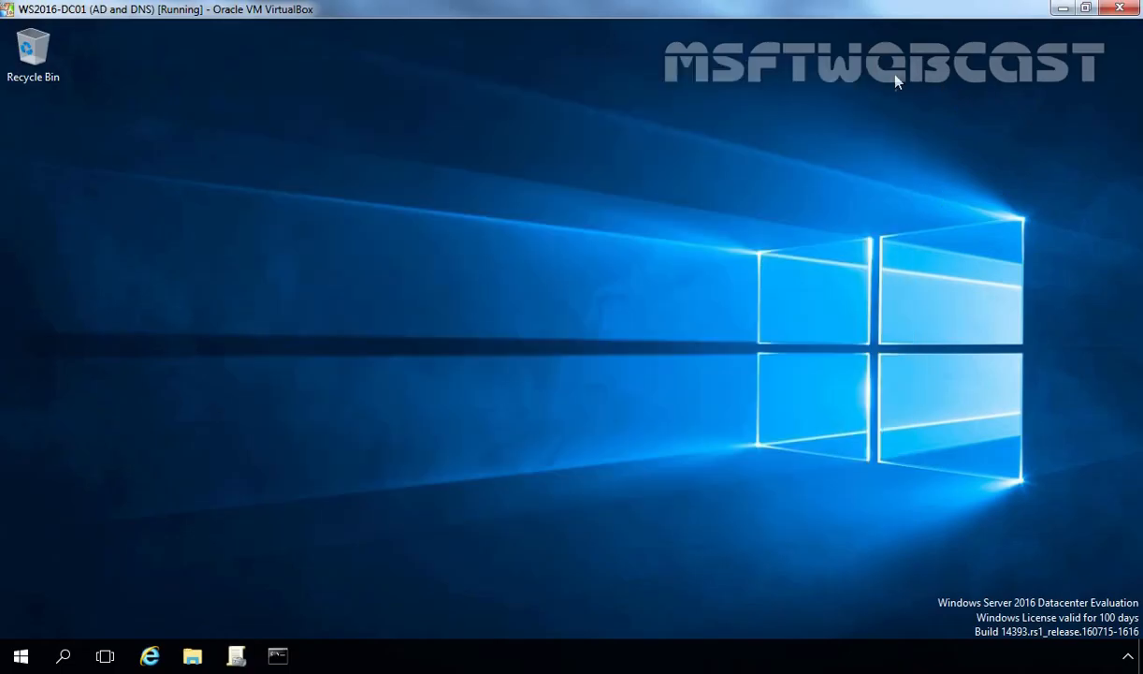
{"action": "left_click", "coordinate": [277, 655]}
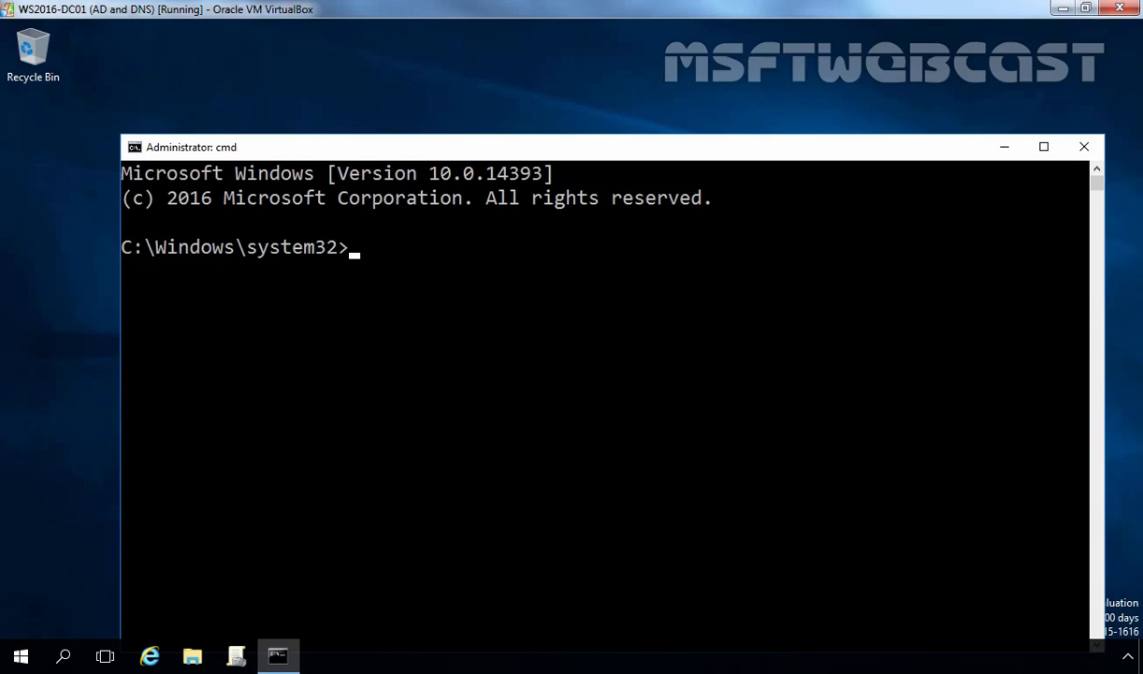
{"action": "type", "text": "gpupdate"}
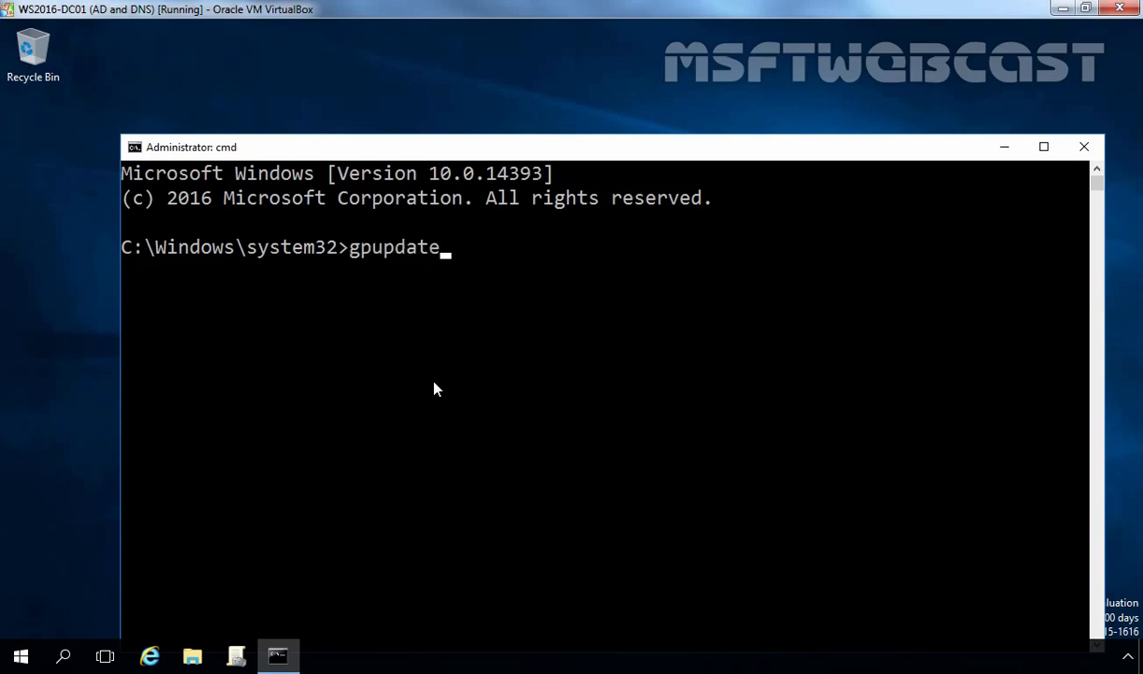
{"action": "type", "text": "/force"}
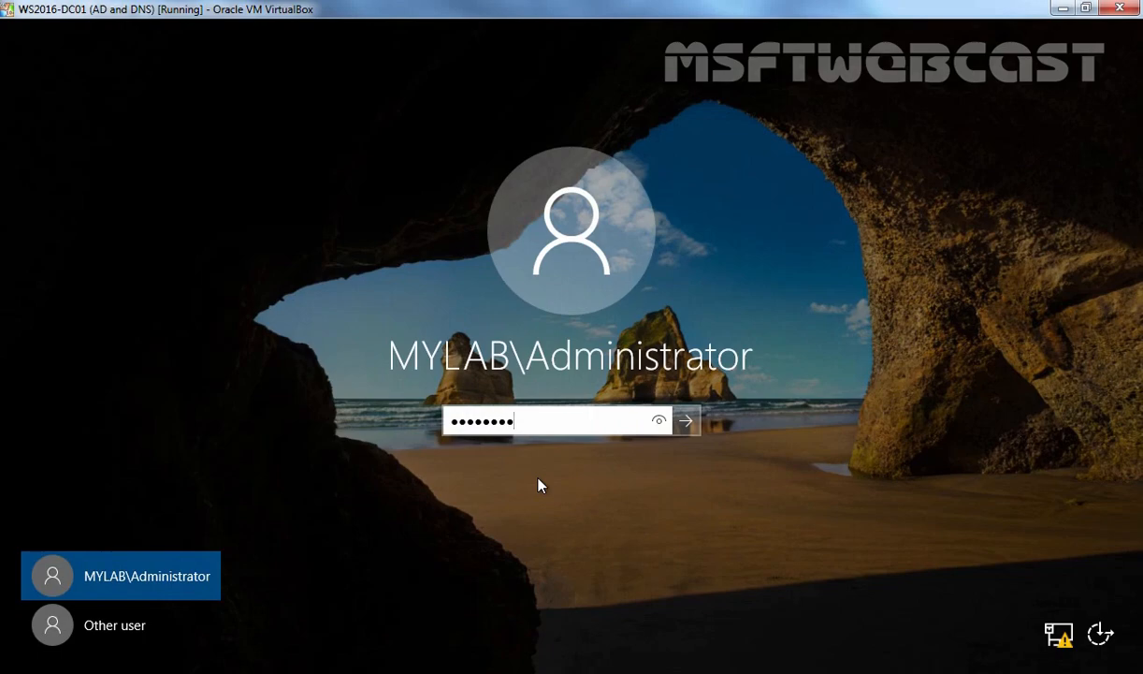
Sign back in to the domain controller as MYLAB\Administrator
{"action": "left_click", "coordinate": [685, 419]}
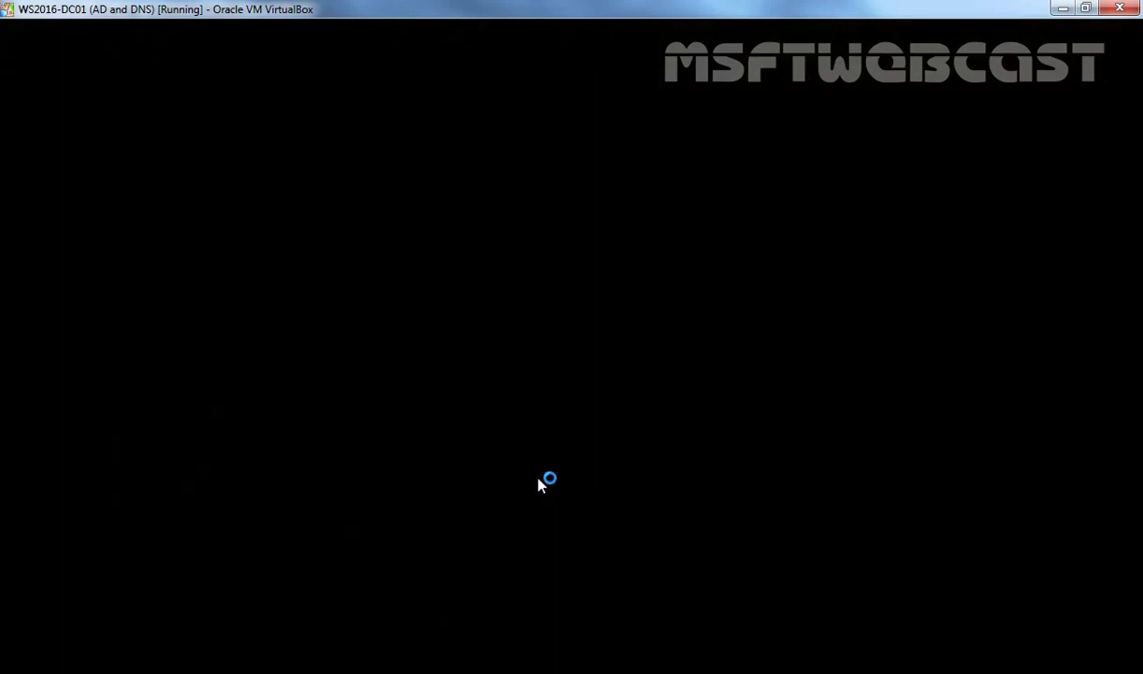